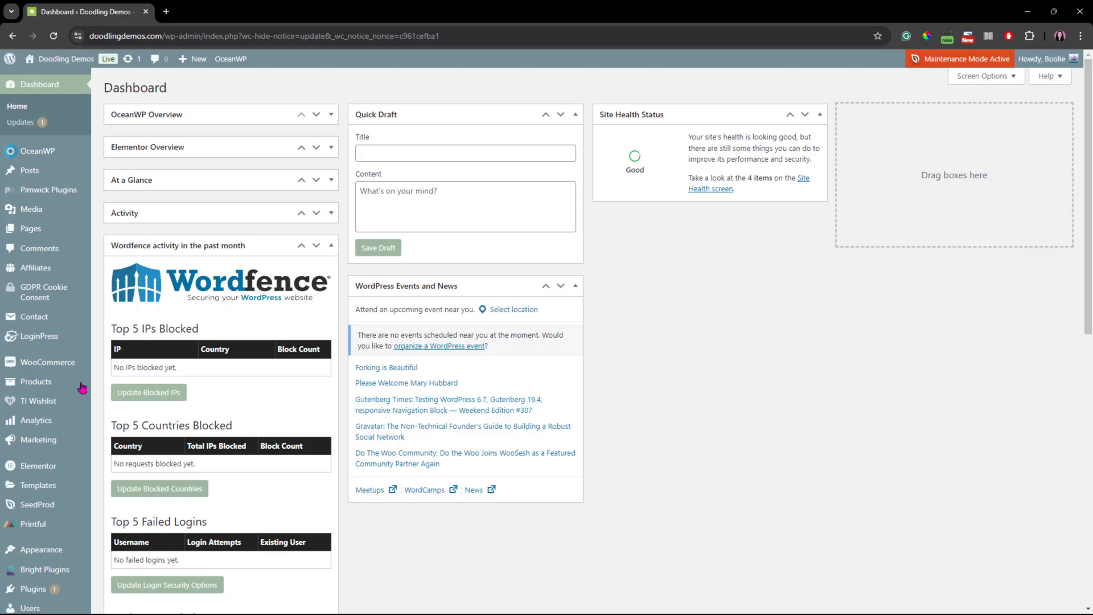
# - From Products > All Products, open Women's Favorite Tee – Knowledge Powered by Google for editing
pyautogui.click(35, 381)
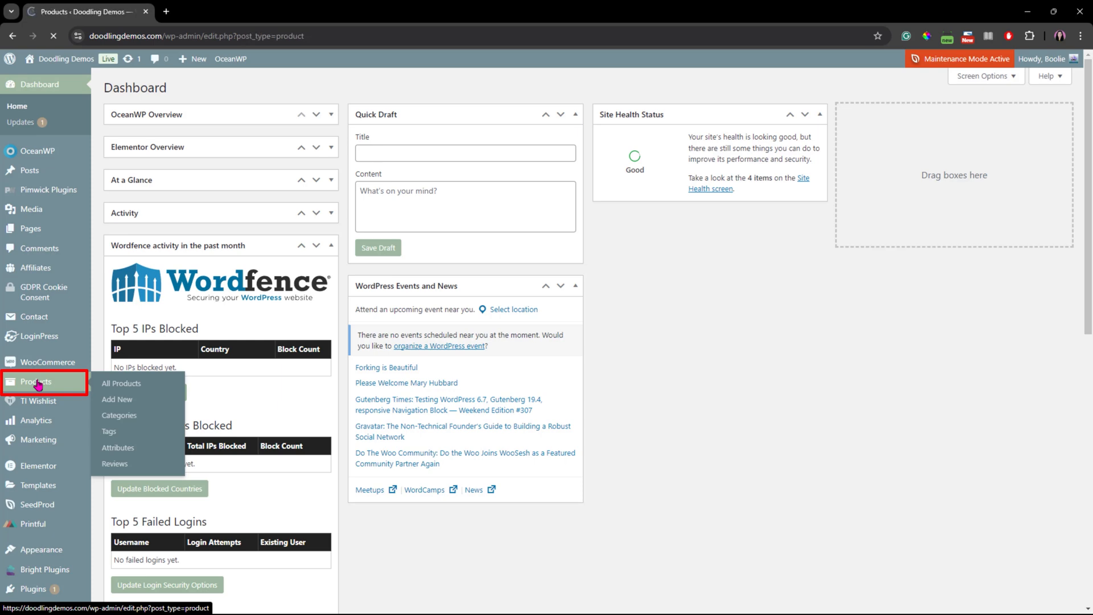
pyautogui.click(121, 383)
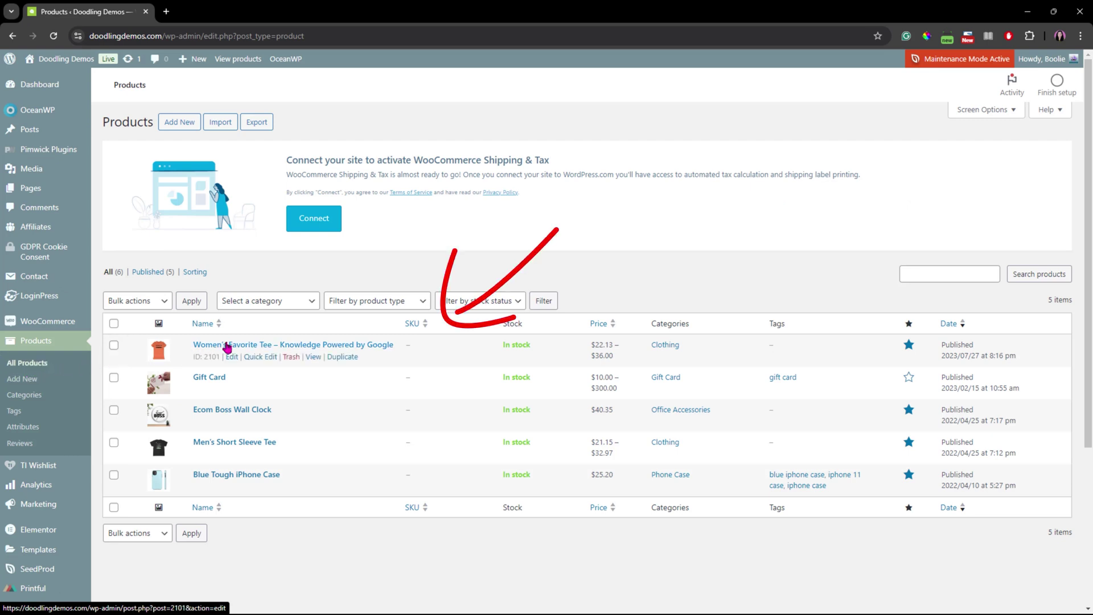
pyautogui.moveTo(221, 342)
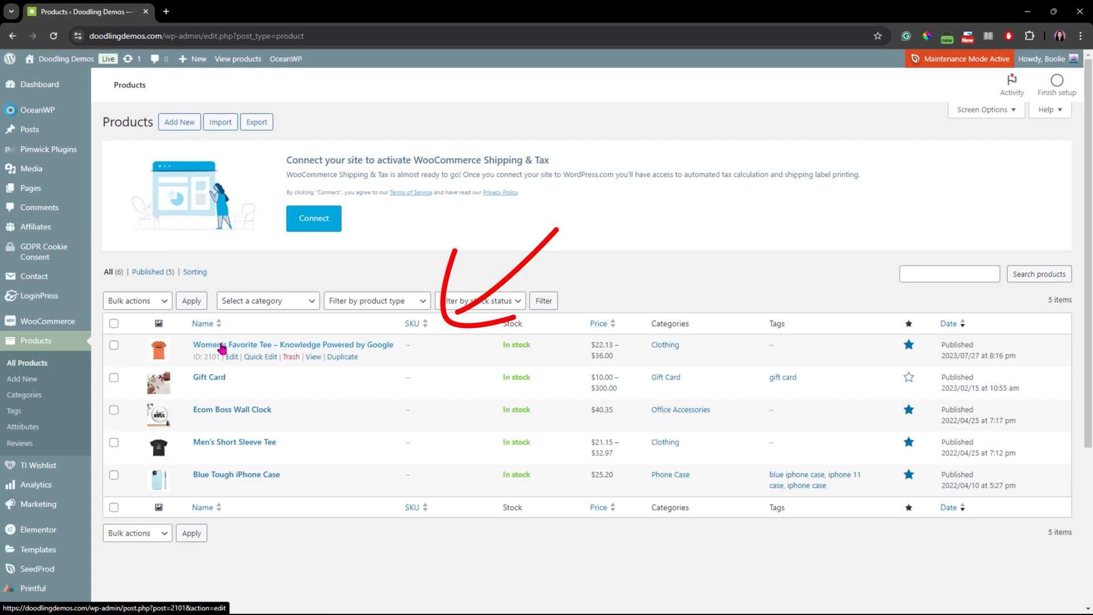
pyautogui.click(293, 344)
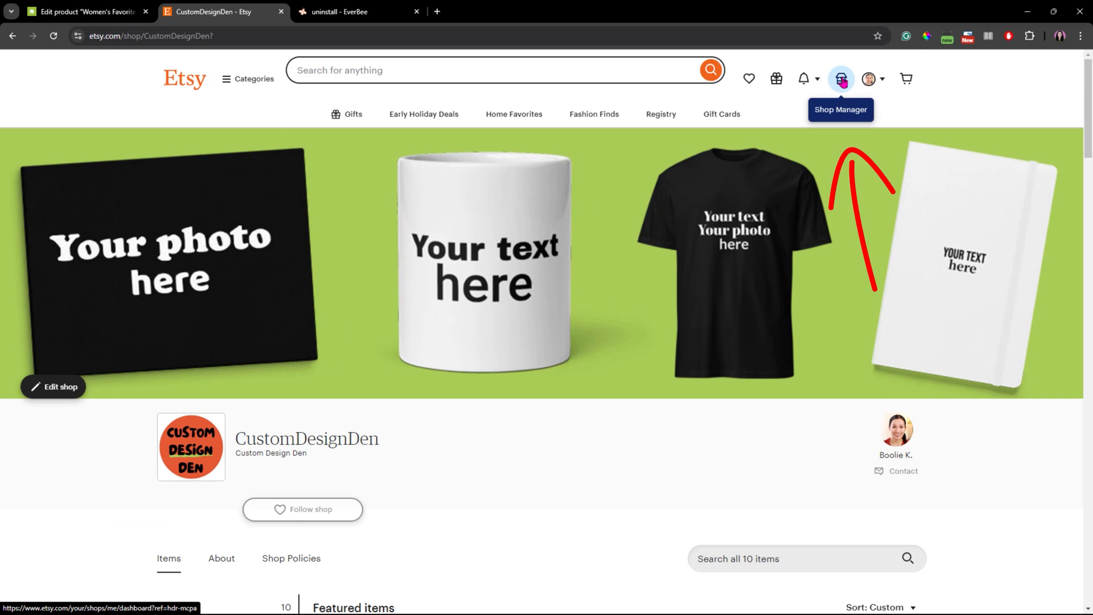
# - Show CustomDesignDen's active listings in Shop Manager, glancing at the WooCommerce product categories
pyautogui.click(842, 78)
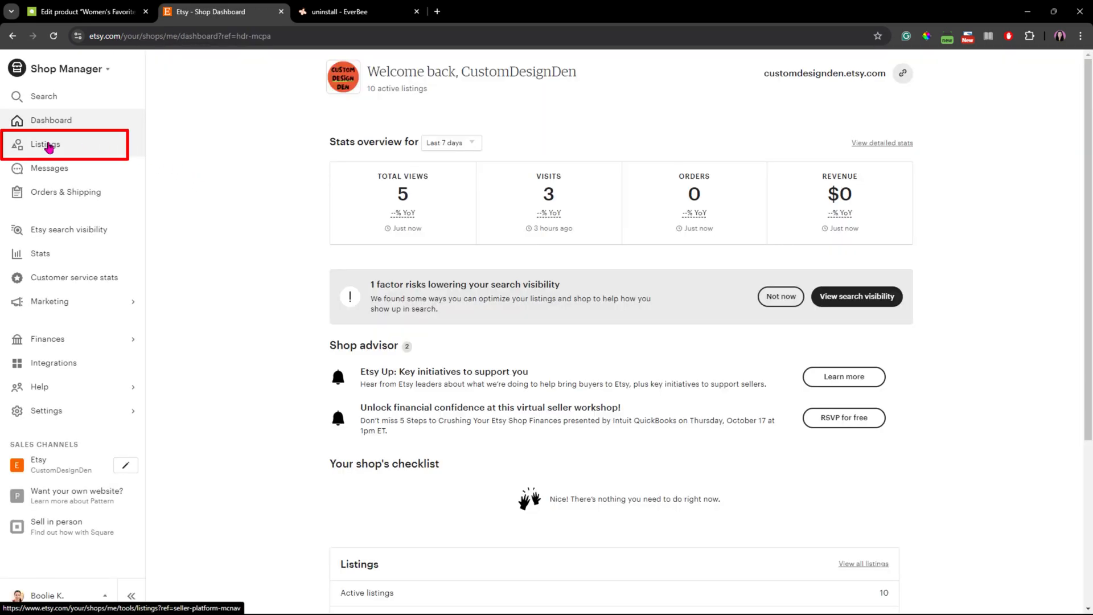
pyautogui.click(45, 144)
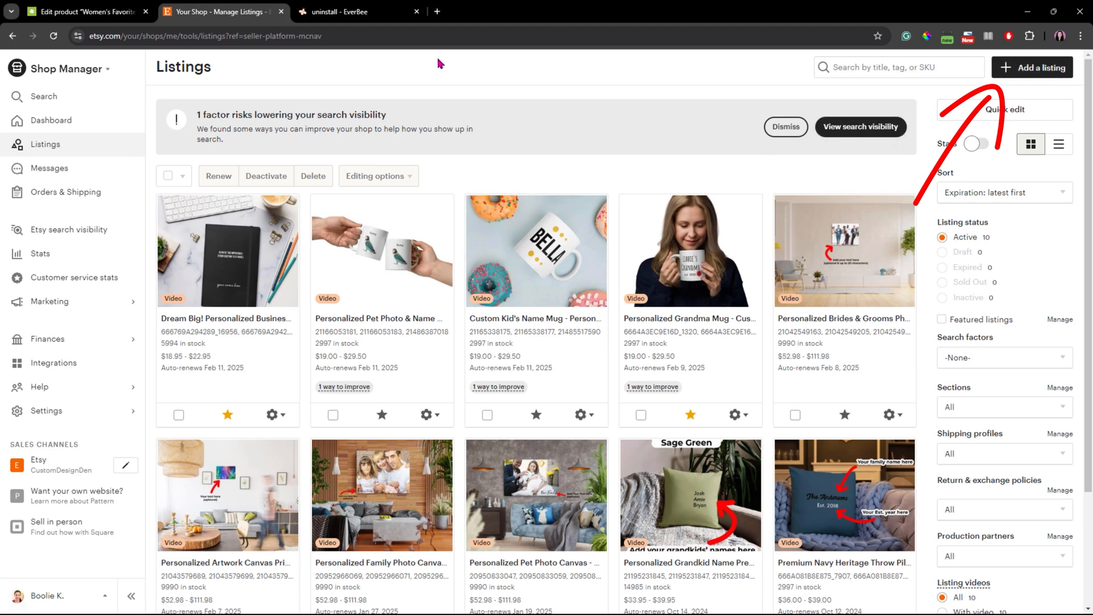
pyautogui.click(92, 12)
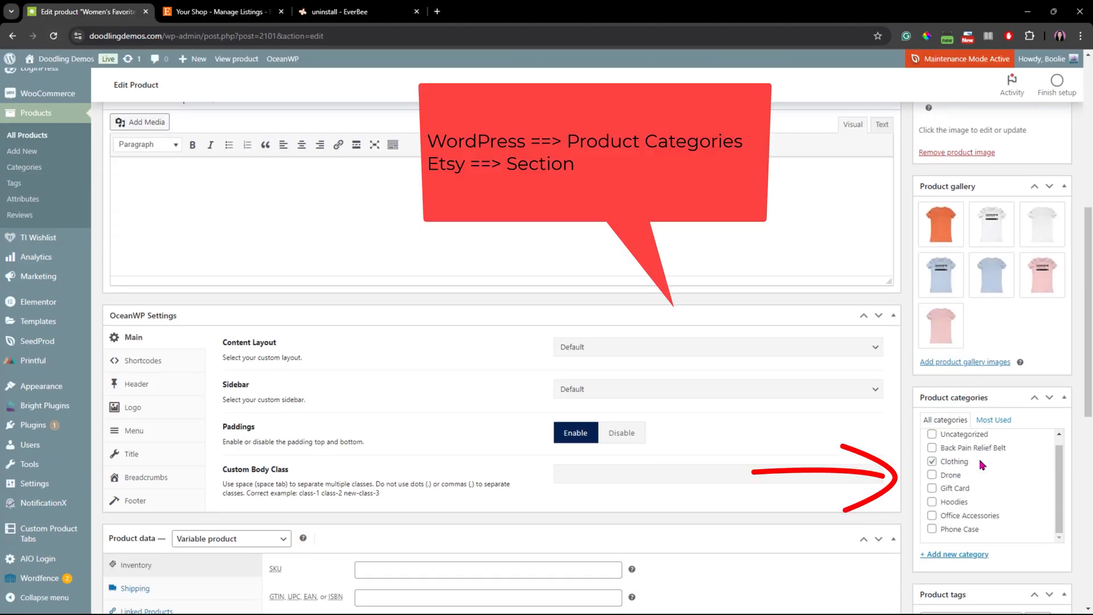
pyautogui.click(219, 12)
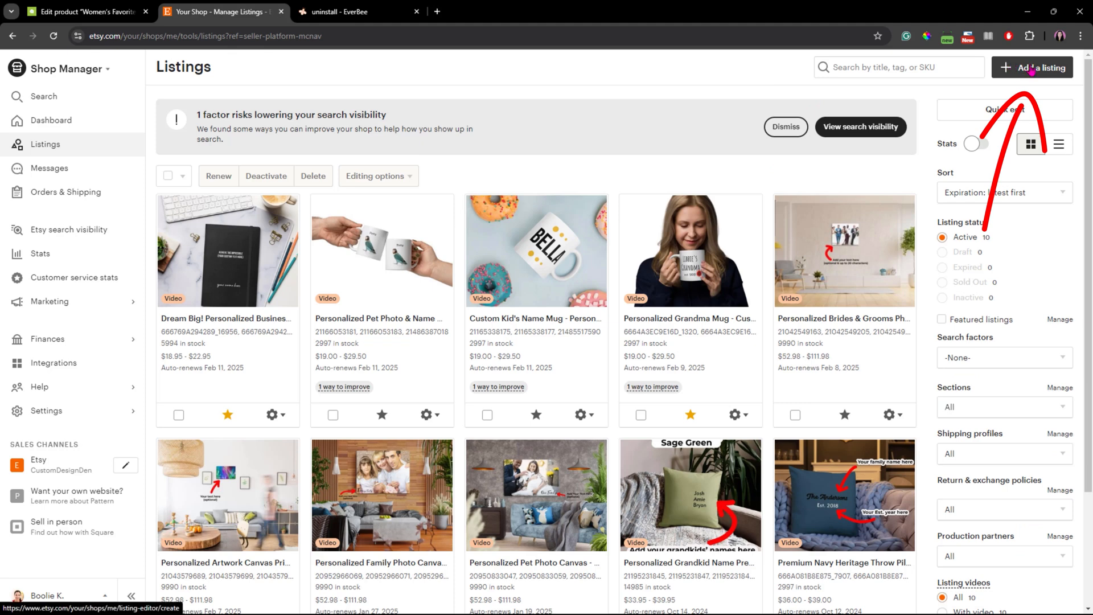
# - Start a new listing for a physical item made by another company as a finished product
pyautogui.click(1033, 66)
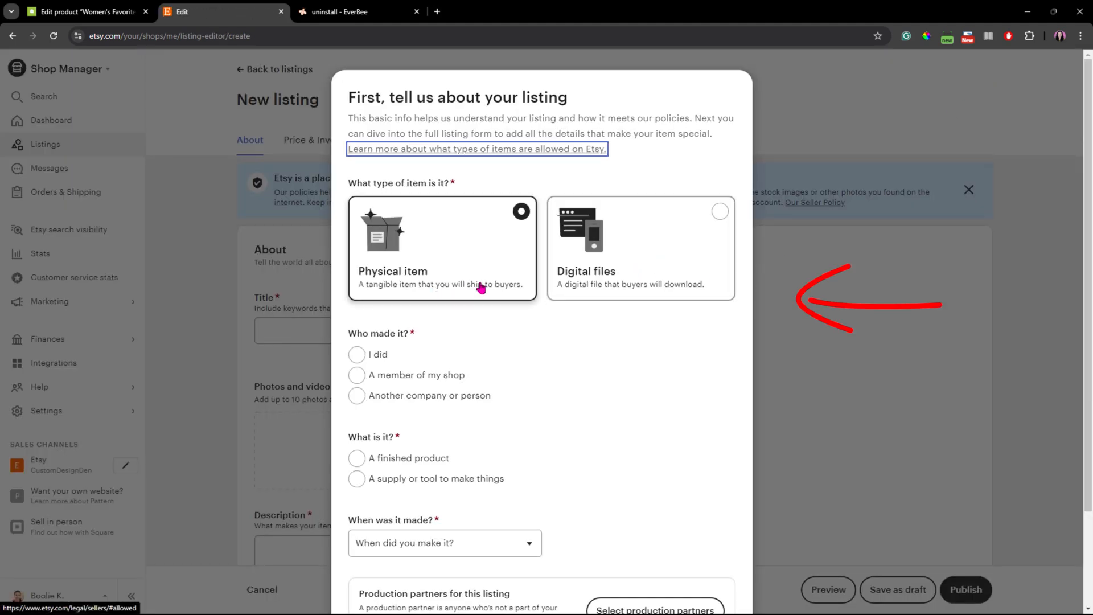
pyautogui.moveTo(404, 417)
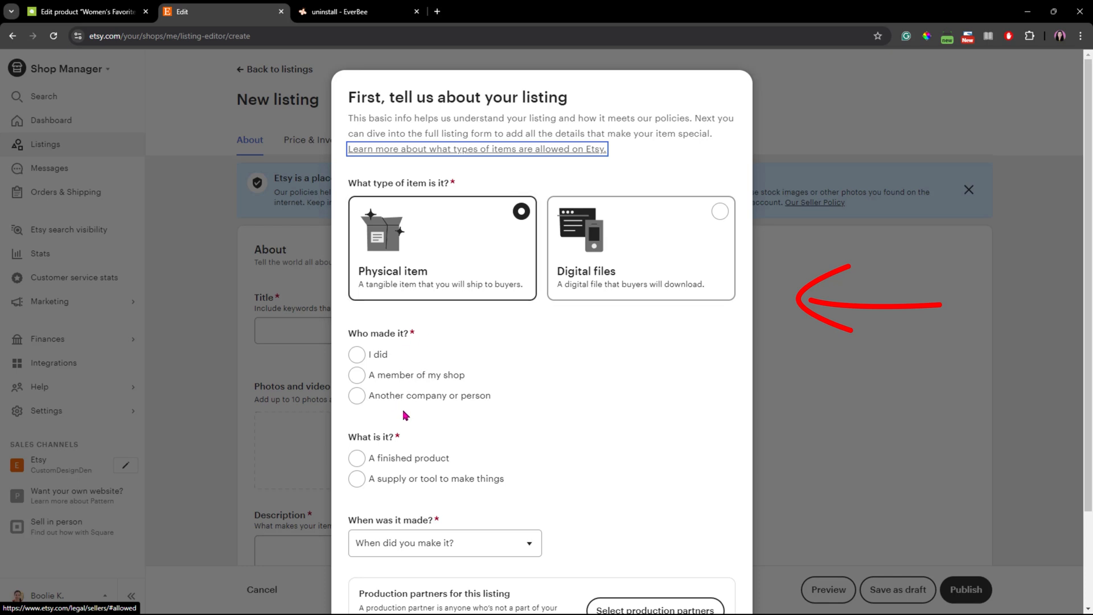
pyautogui.moveTo(556, 387)
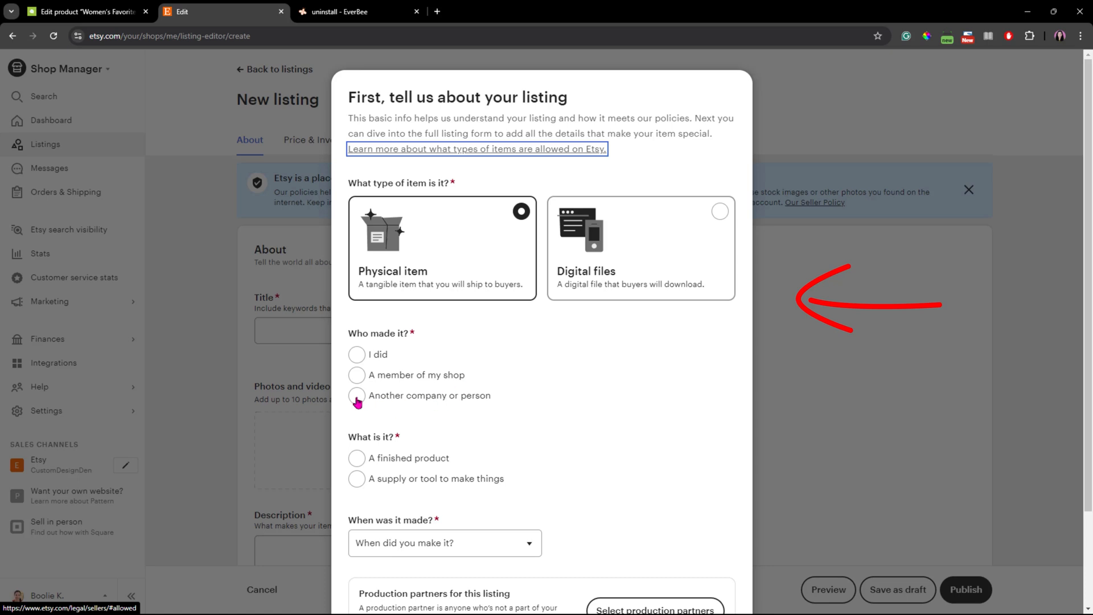
pyautogui.click(358, 397)
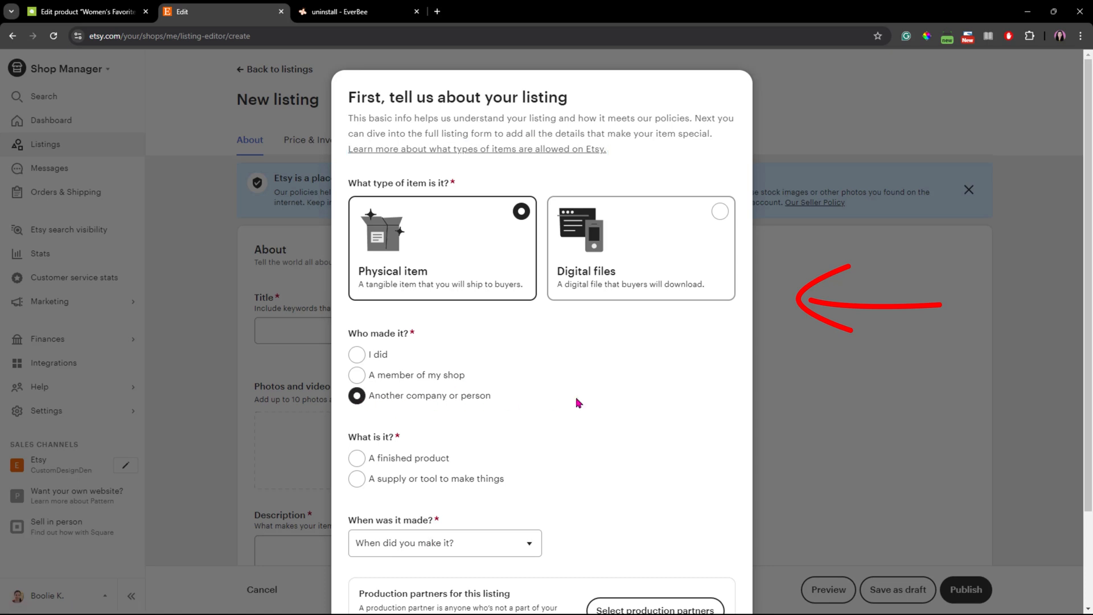
pyautogui.scroll(-3)
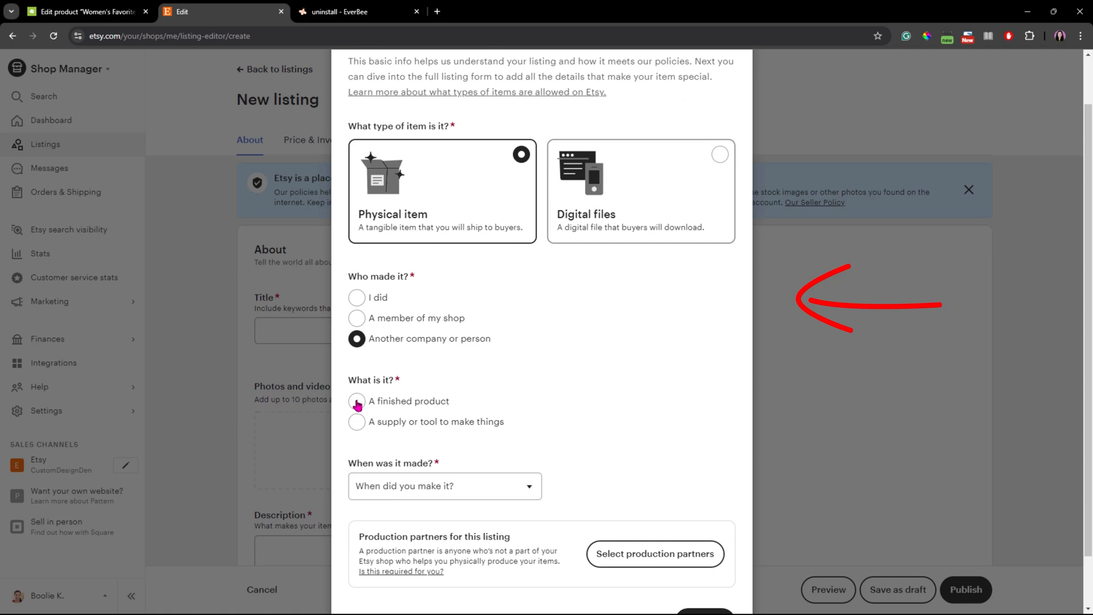
pyautogui.click(356, 401)
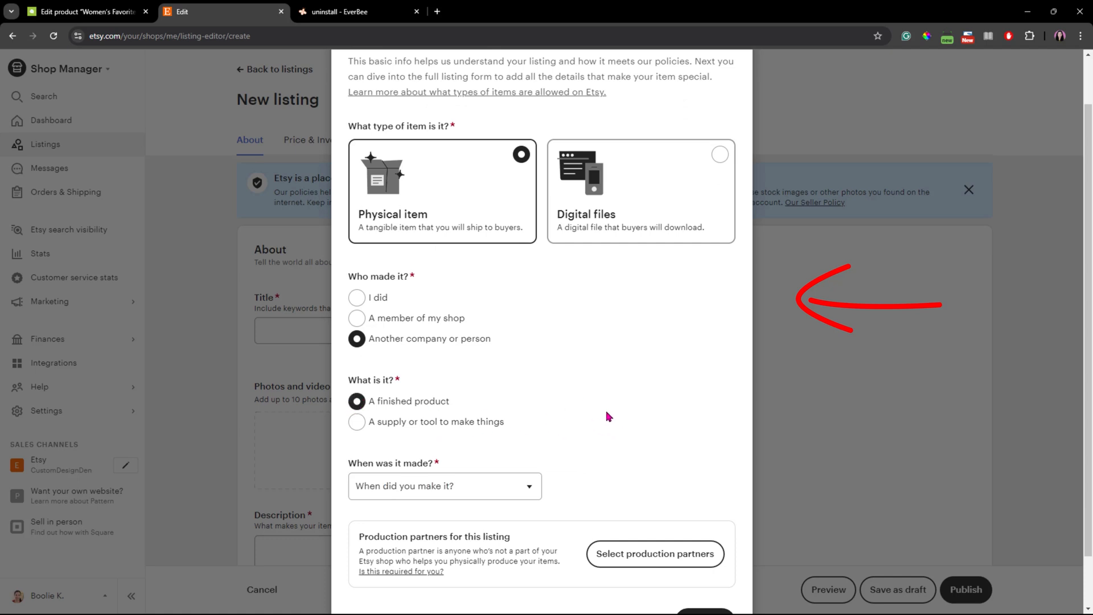
# - Mark the item Made To Order and choose Printful as the production partner
pyautogui.click(444, 485)
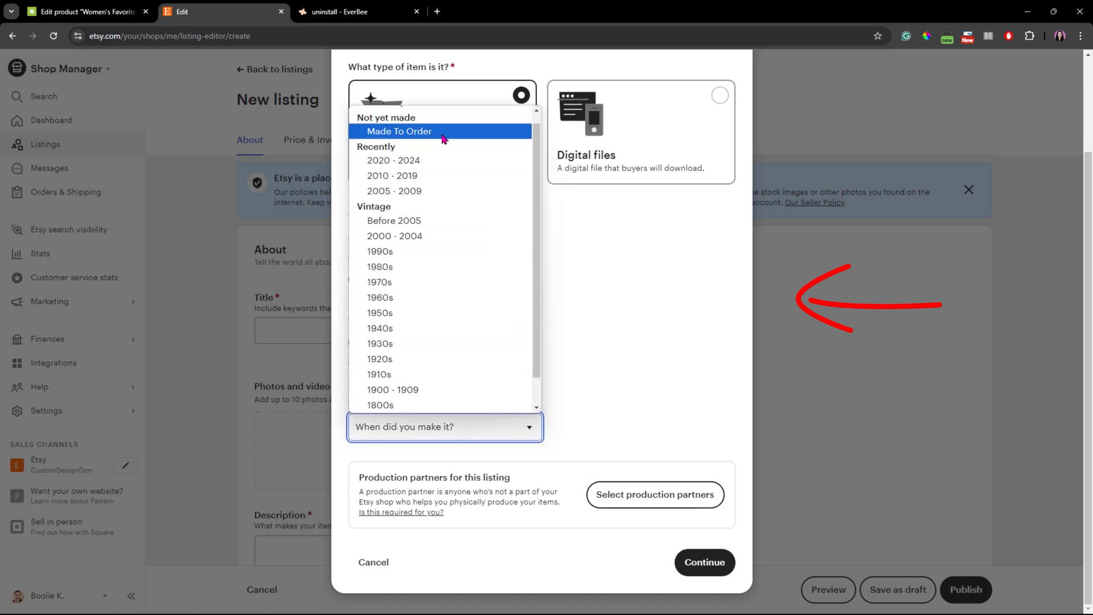
pyautogui.click(400, 132)
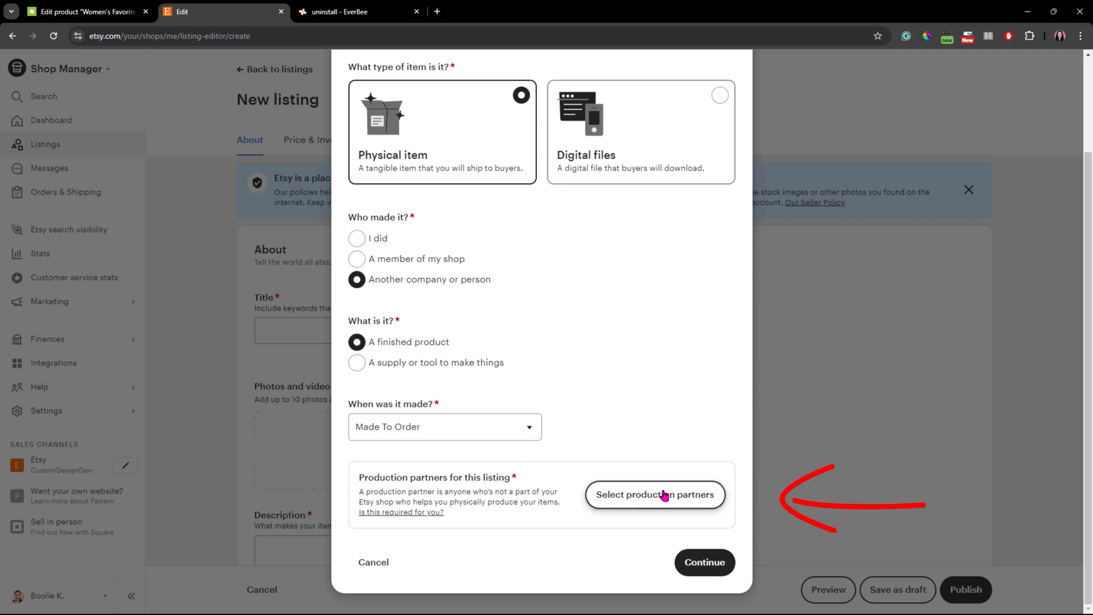
pyautogui.moveTo(677, 509)
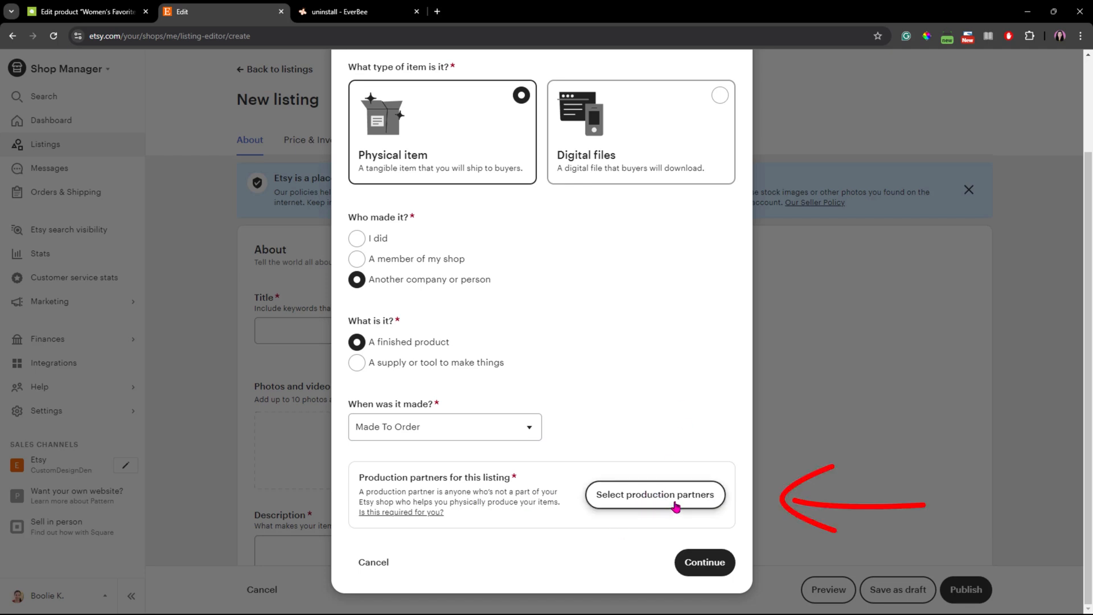
pyautogui.click(655, 496)
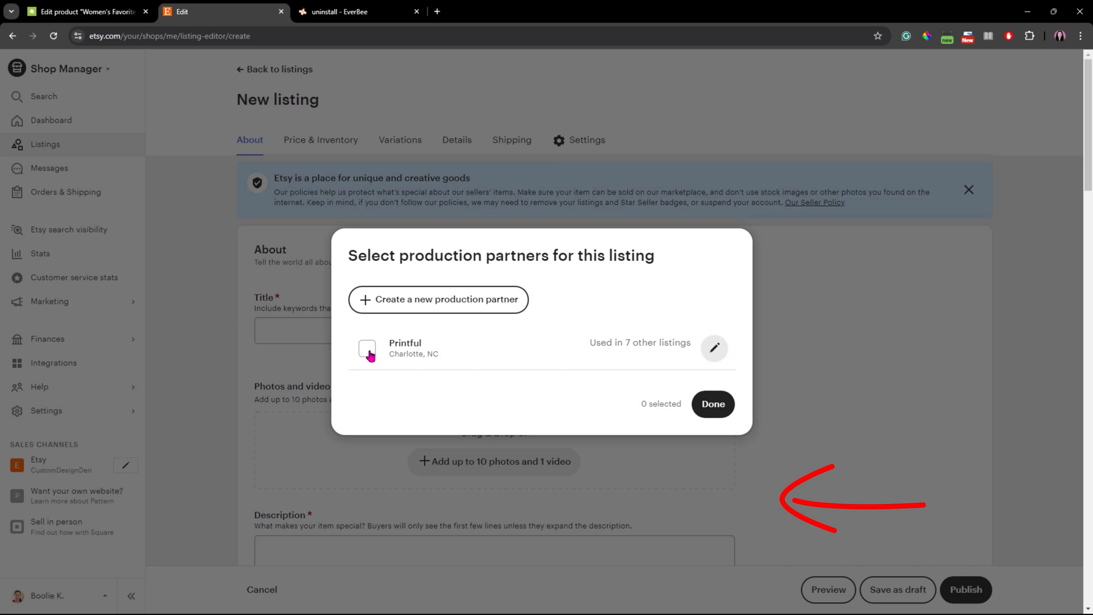
pyautogui.click(366, 350)
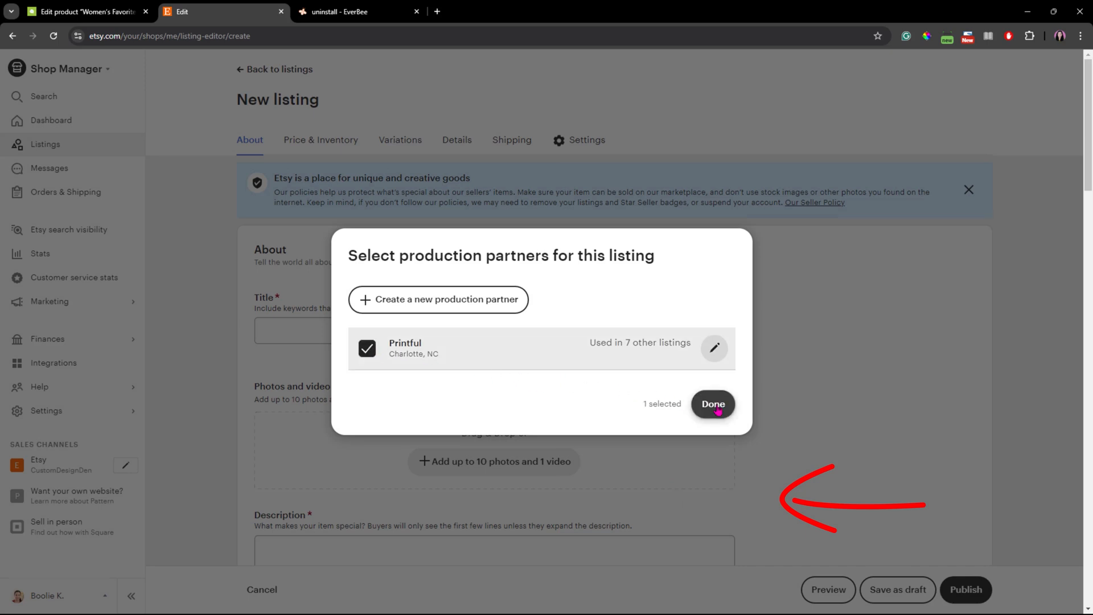
# - Confirm Printful and carry the tee's title and description into the listing's fields
pyautogui.click(713, 405)
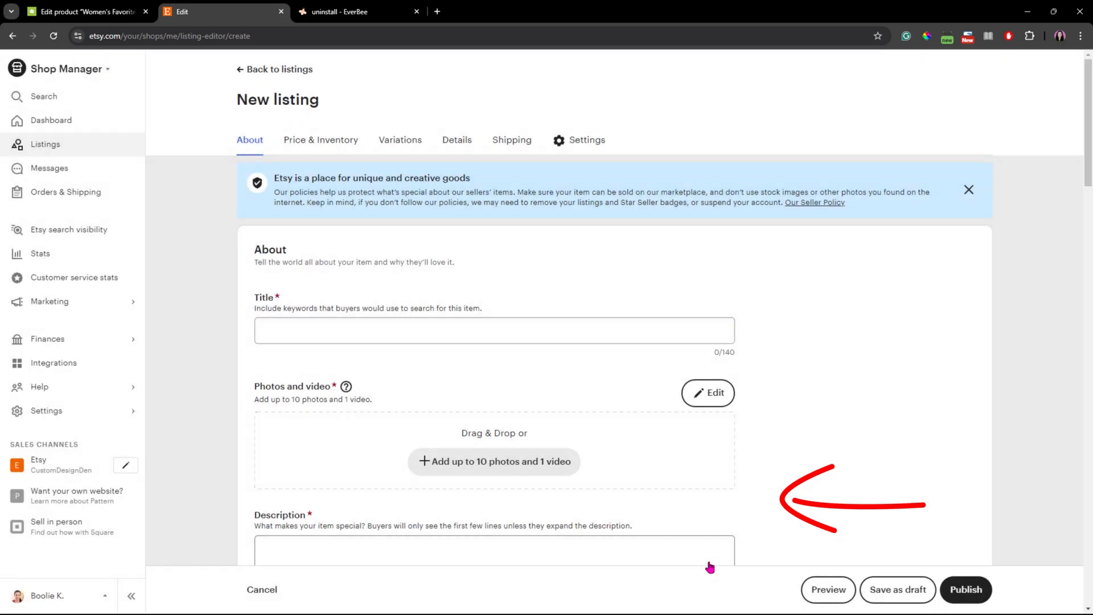
pyautogui.moveTo(809, 319)
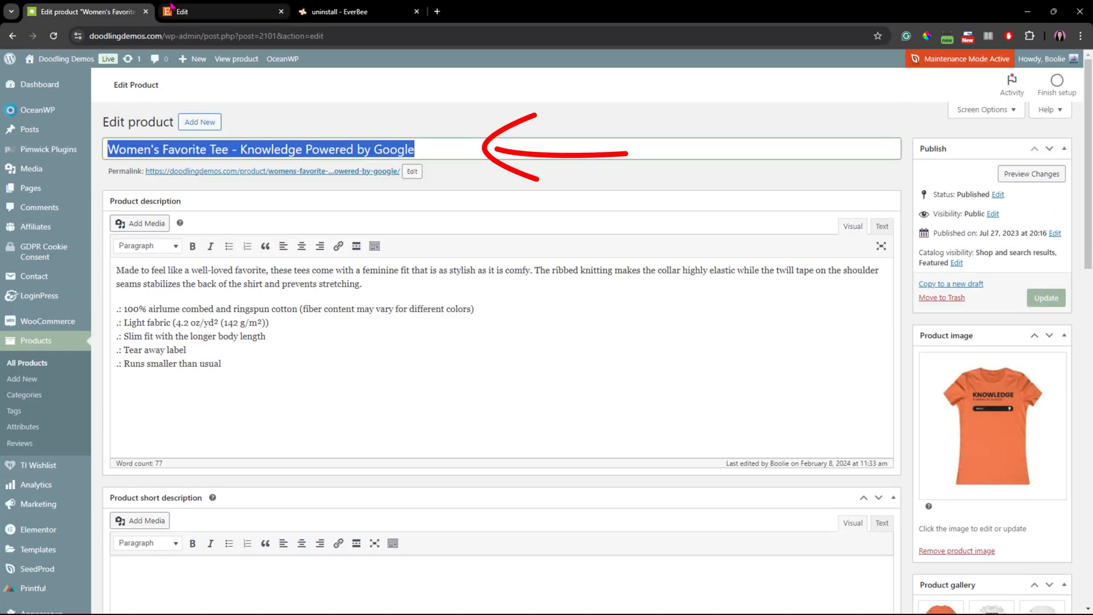
pyautogui.click(221, 11)
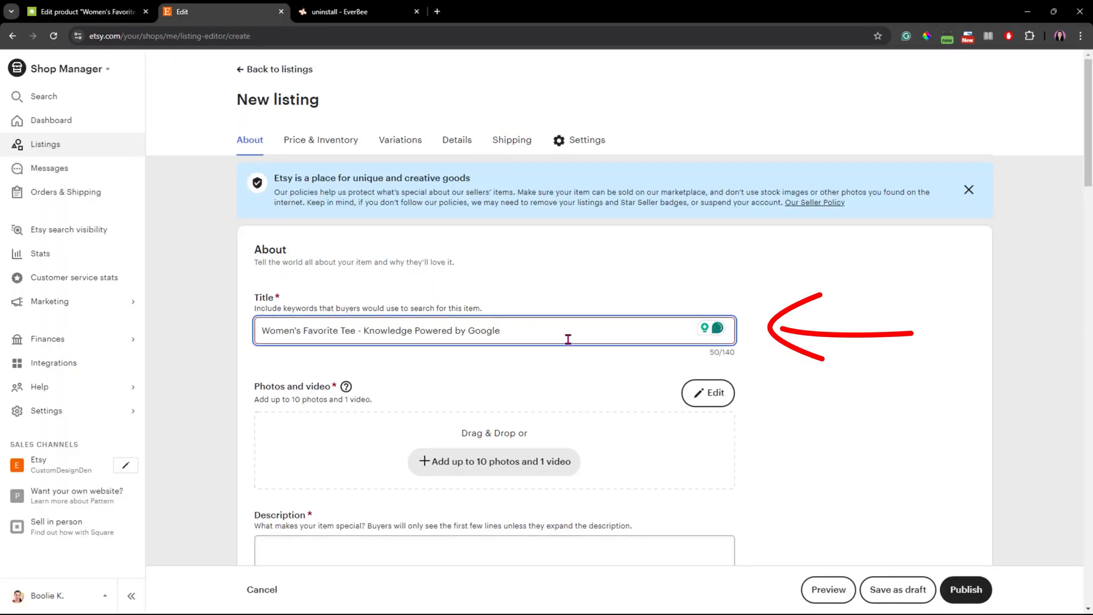
pyautogui.scroll(-3)
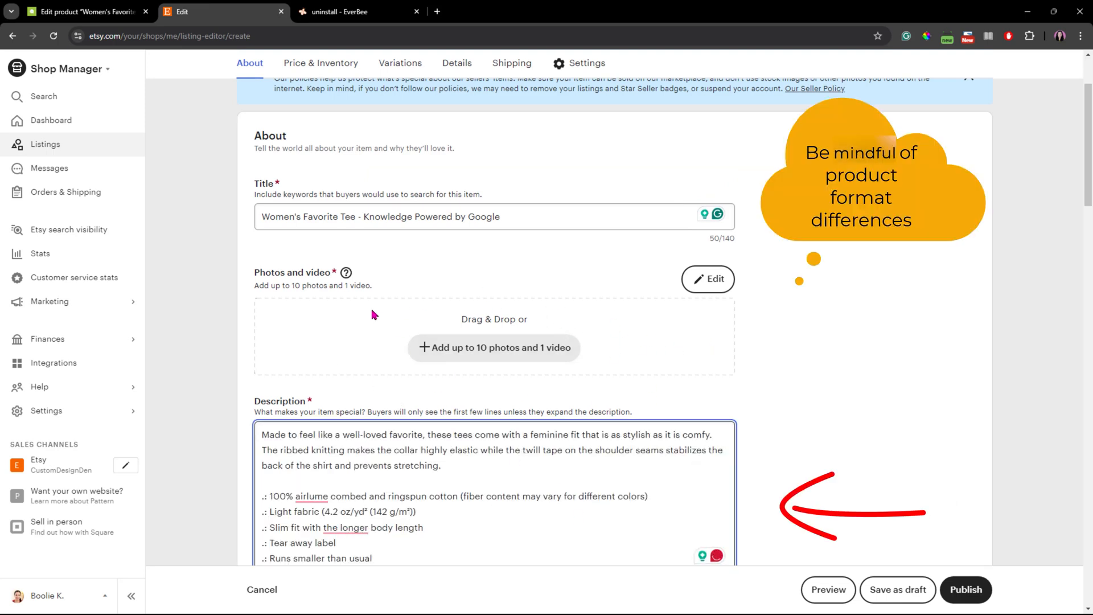
pyautogui.scroll(-3)
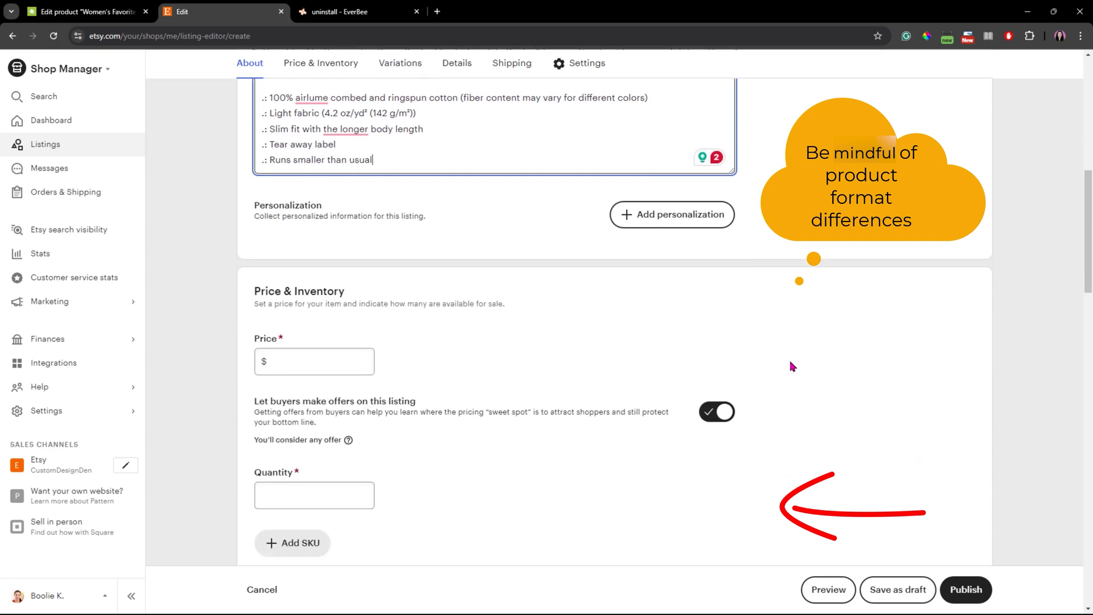
# - Look through the listing's Details and Settings sections
pyautogui.click(320, 64)
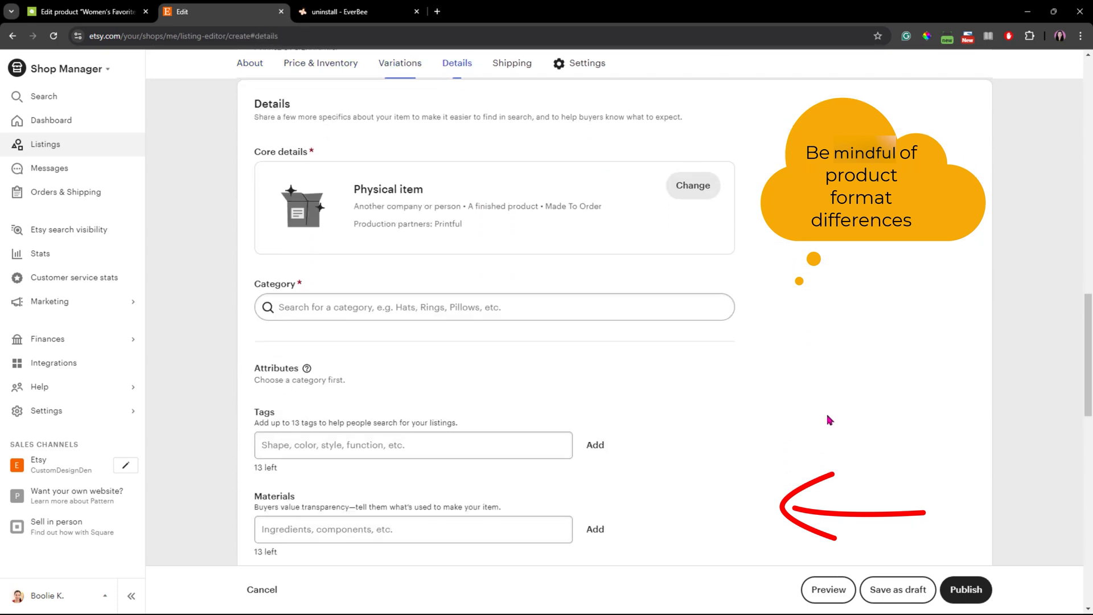
pyautogui.scroll(-3)
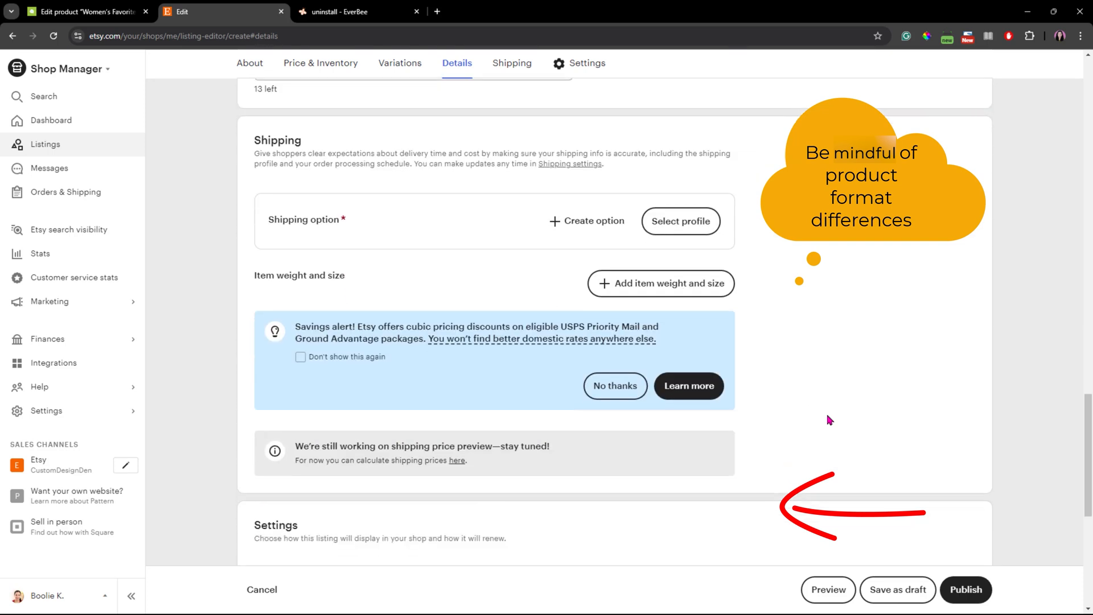
pyautogui.click(587, 64)
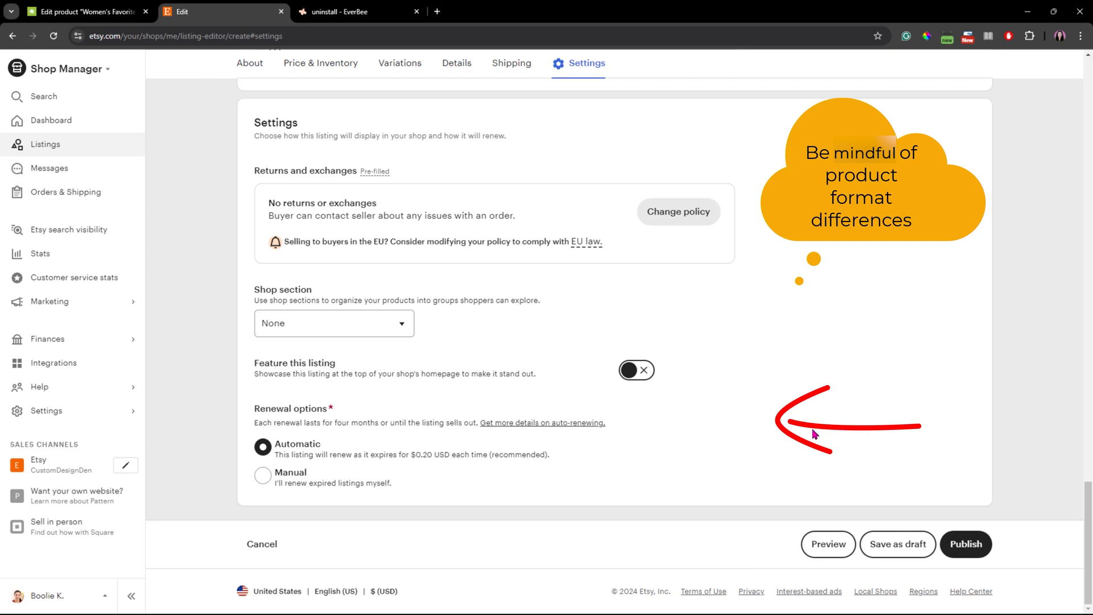
pyautogui.moveTo(393, 500)
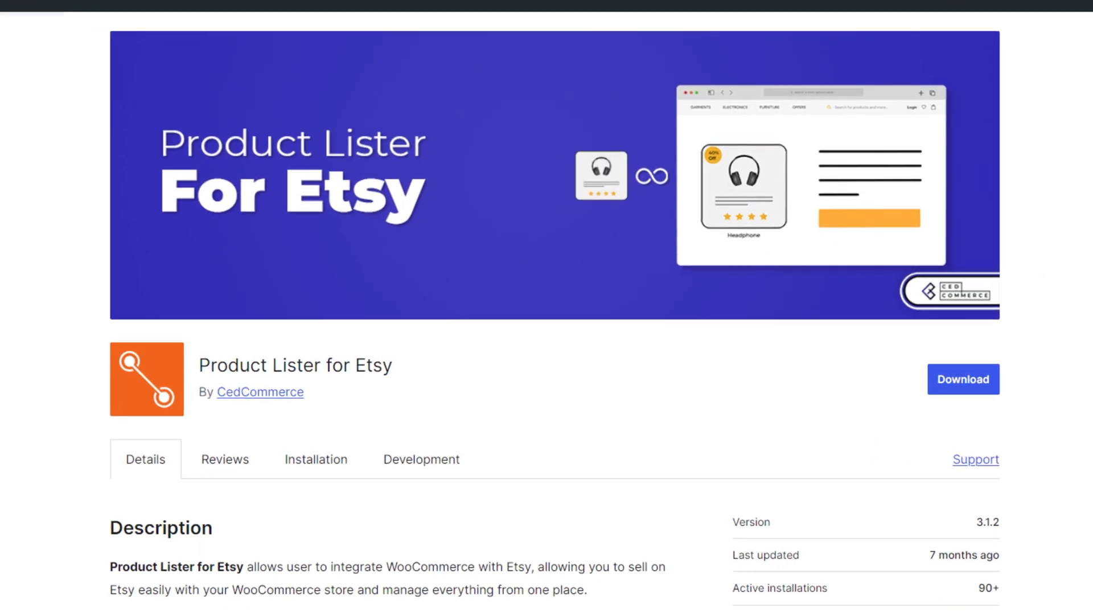
# - Read Product Lister for Etsy's Major Features list and Ratings panel on its plugin page
pyautogui.scroll(-3)
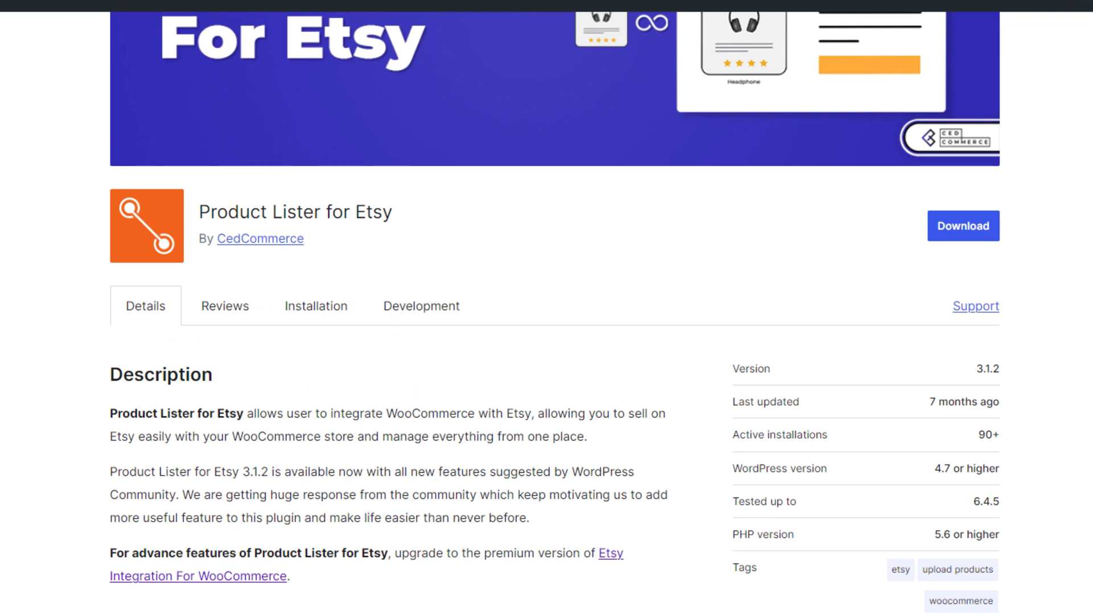
pyautogui.scroll(-3)
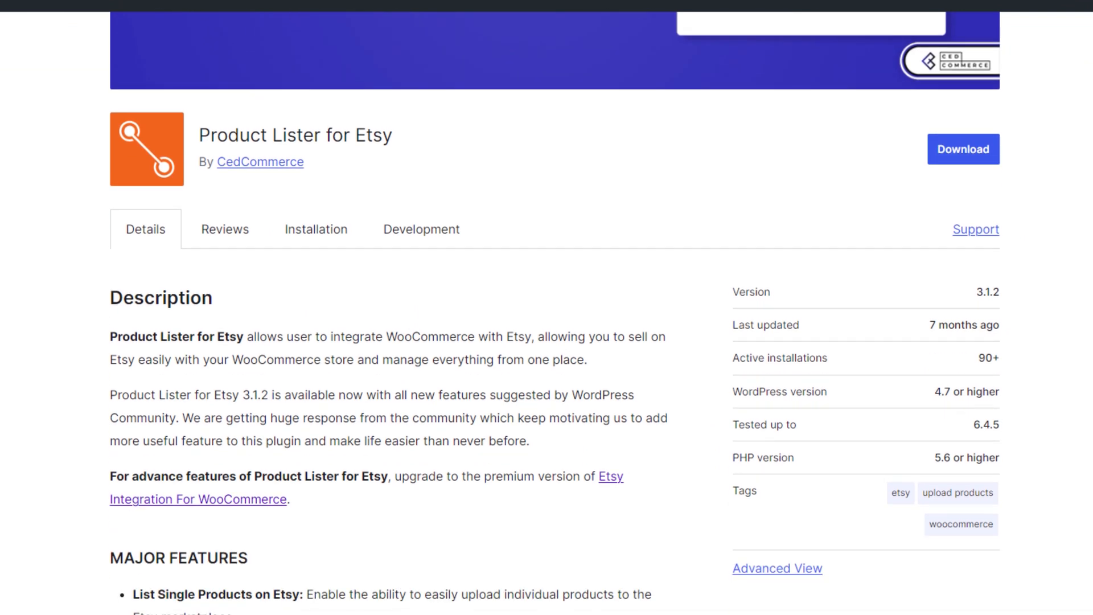
pyautogui.scroll(-3)
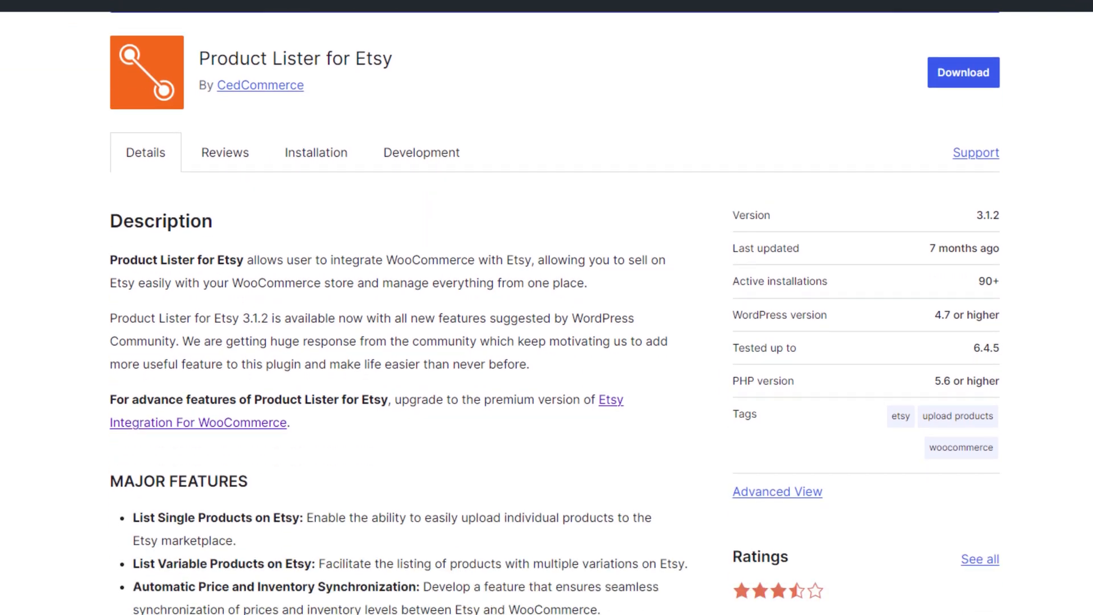
pyautogui.scroll(-3)
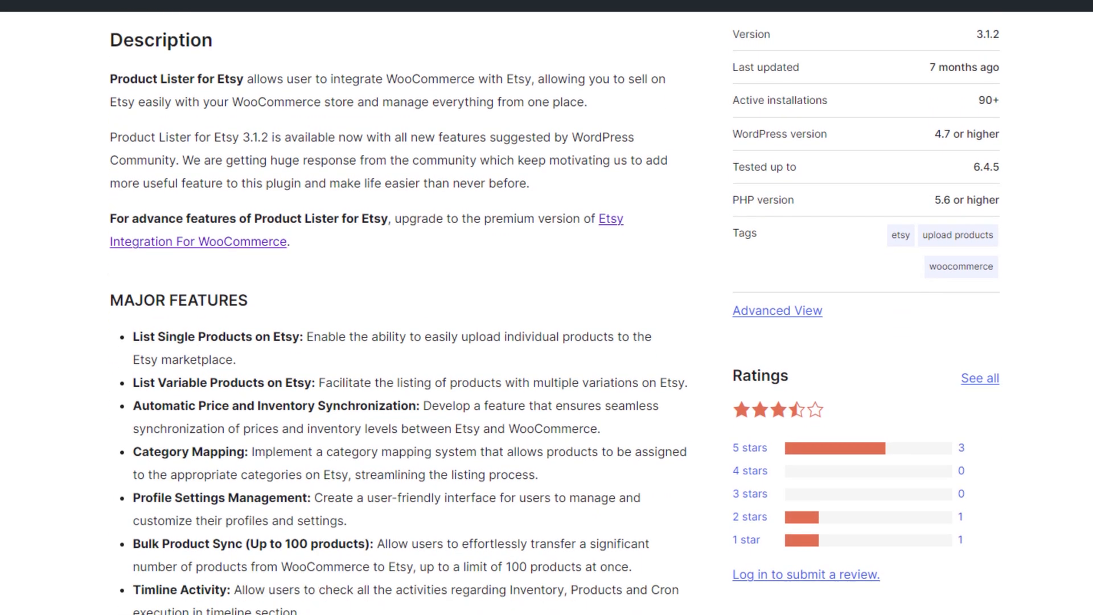
pyautogui.scroll(-3)
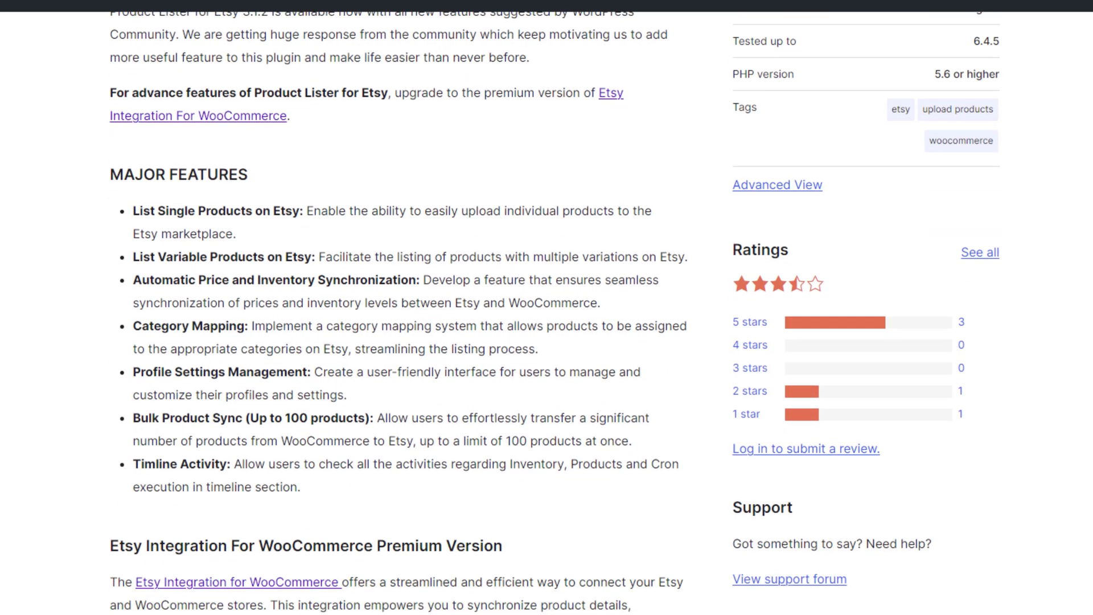
pyautogui.moveTo(1077, 289)
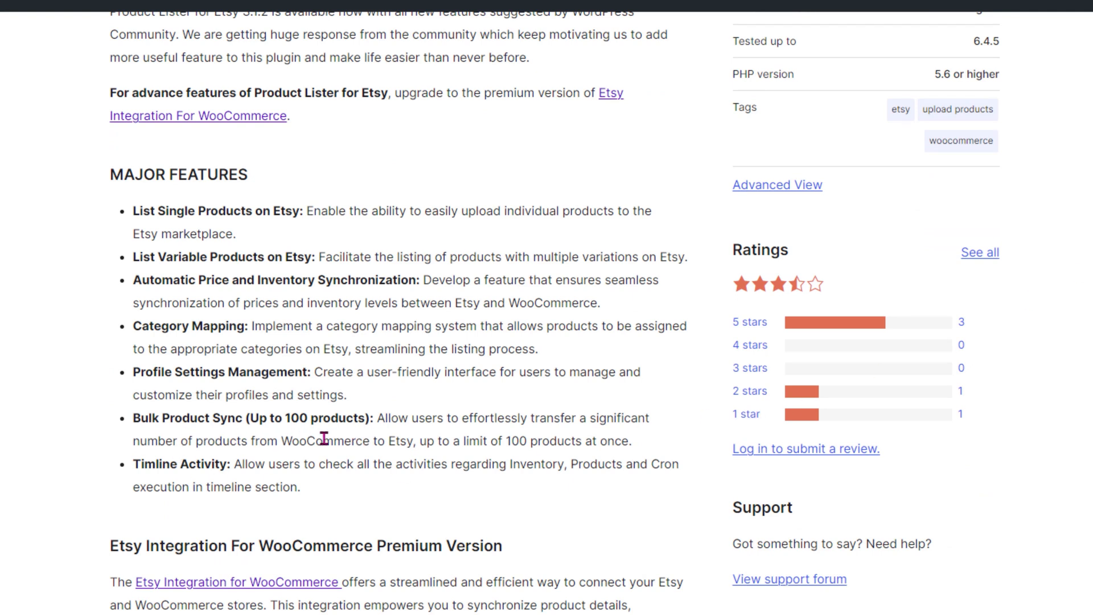
pyautogui.moveTo(410, 464)
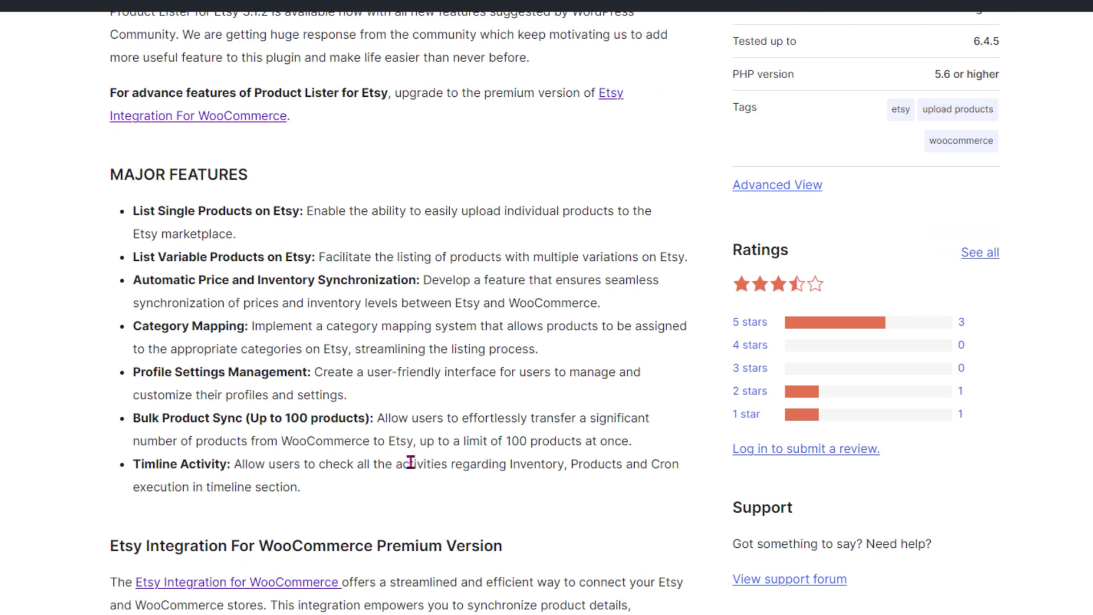
pyautogui.moveTo(250, 511)
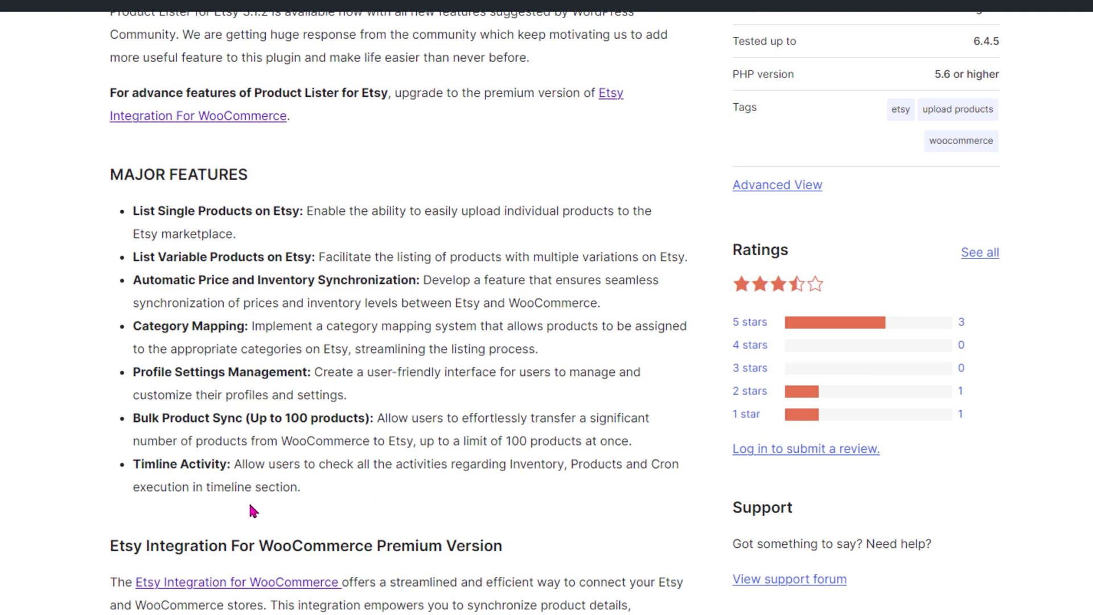
pyautogui.moveTo(6, 531)
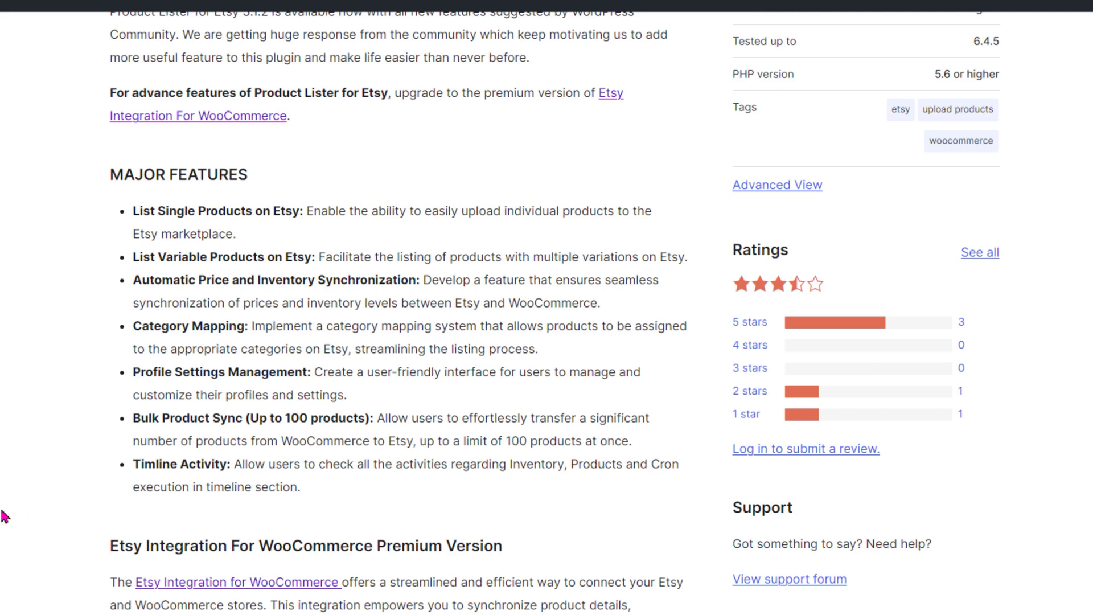
pyautogui.moveTo(13, 506)
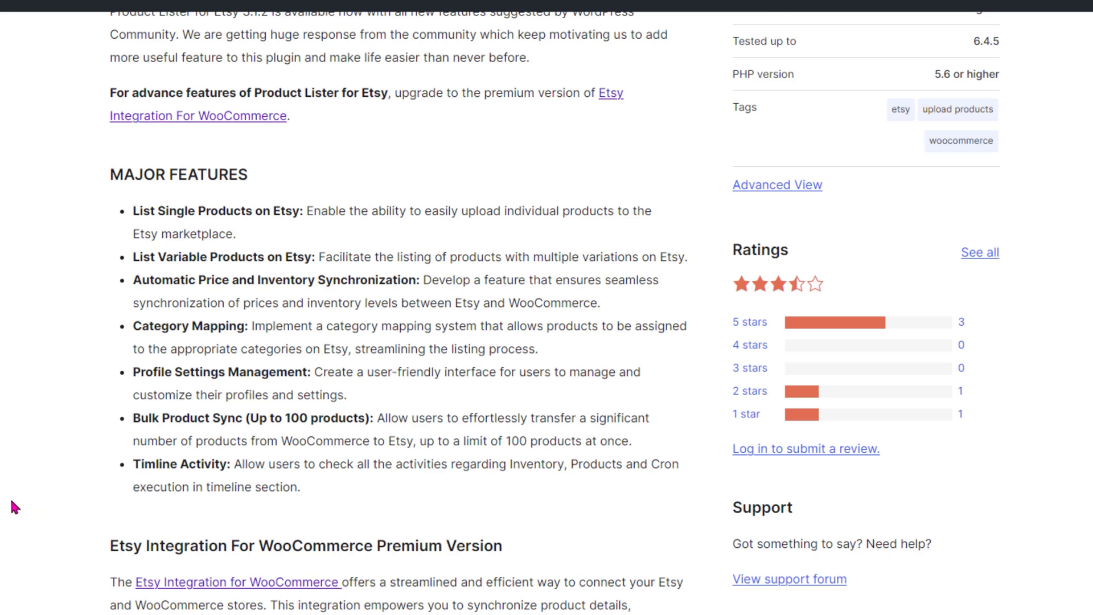
pyautogui.scroll(-3)
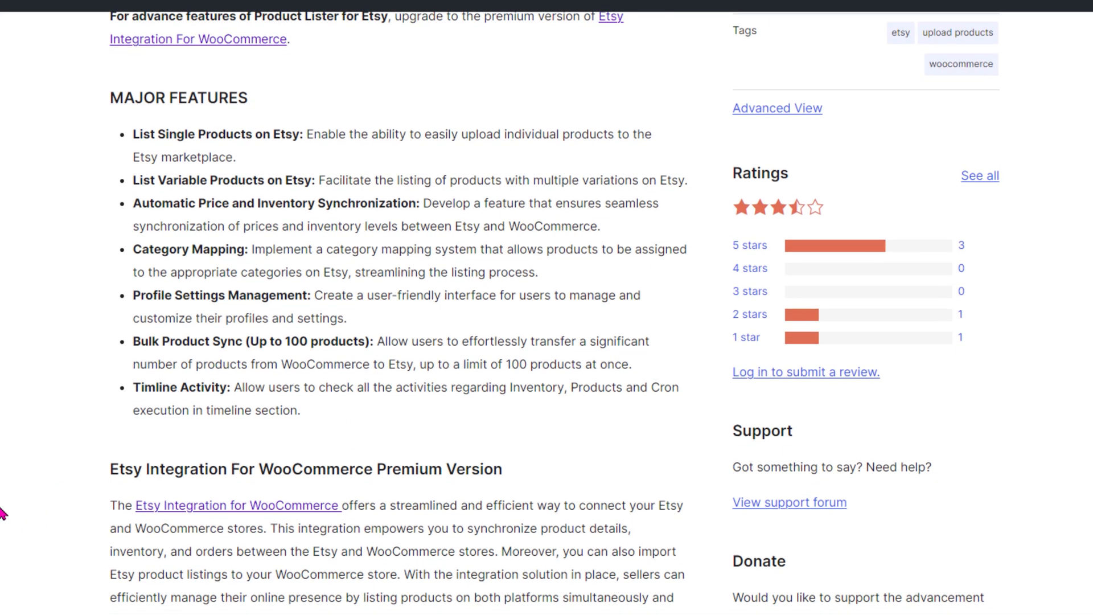
pyautogui.scroll(-3)
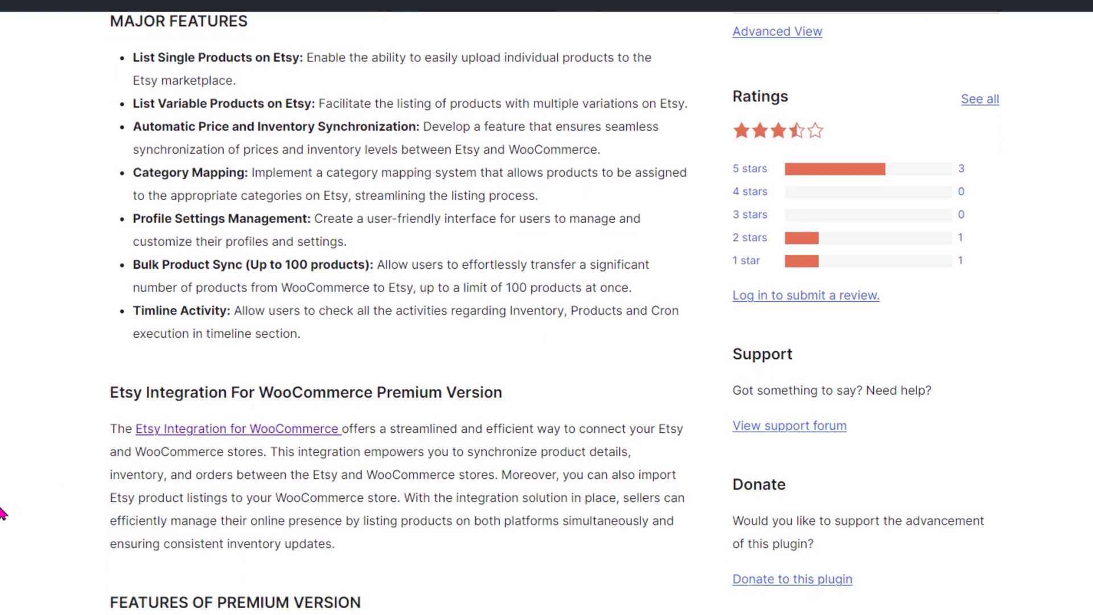
pyautogui.moveTo(405, 265)
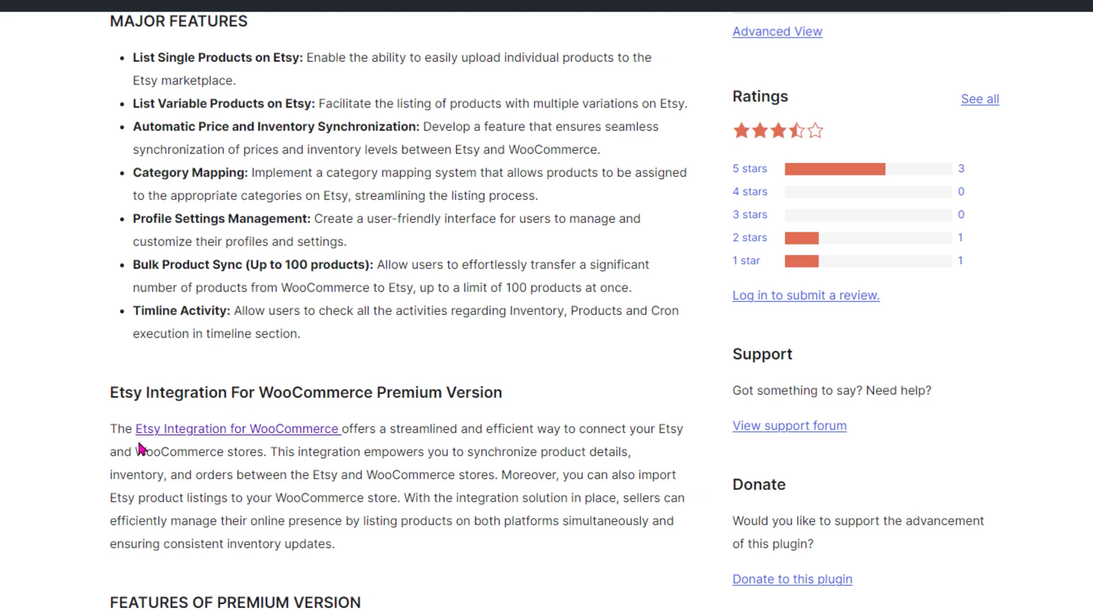
pyautogui.moveTo(542, 495)
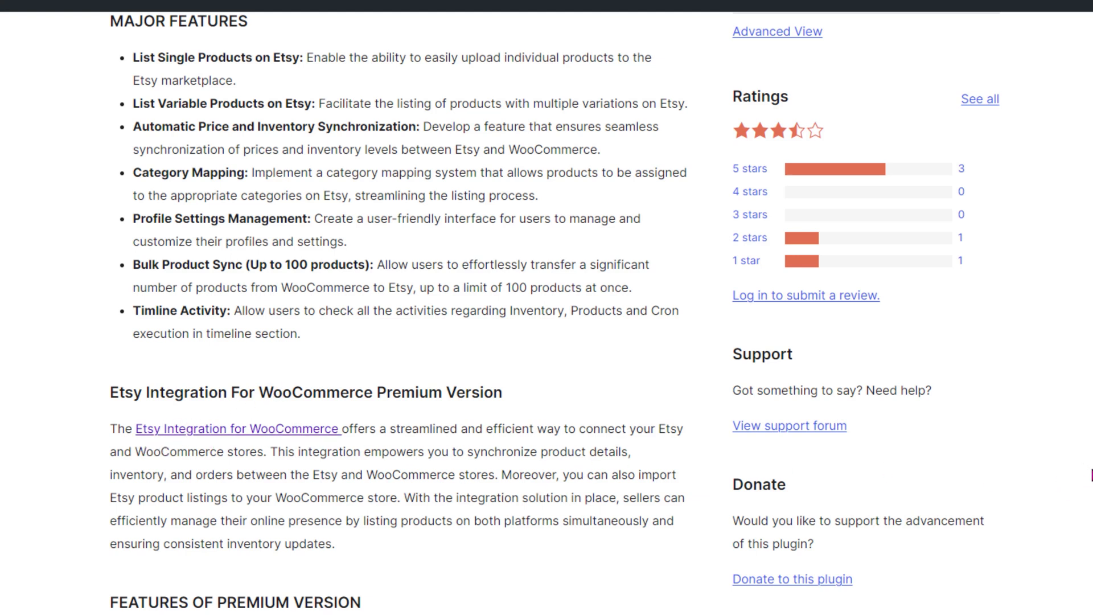
pyautogui.scroll(3)
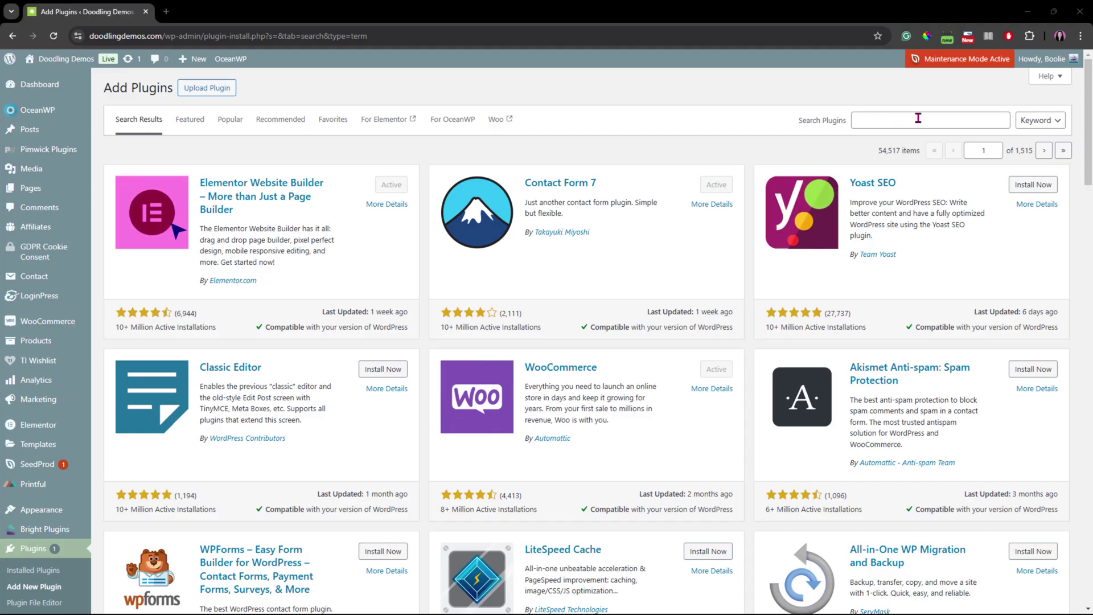
# - Search Add Plugins for 'Product Lister For Etsy' and review its results and details
pyautogui.write('Product Lister For Etsy')
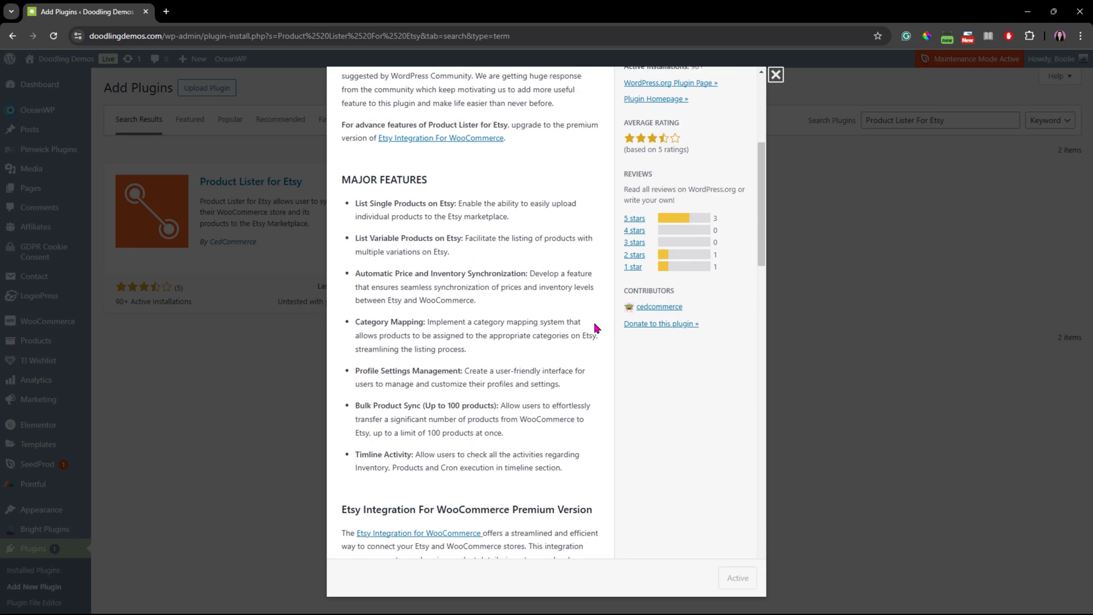
pyautogui.scroll(-3)
pyautogui.write('Etsy For WooCommerce')
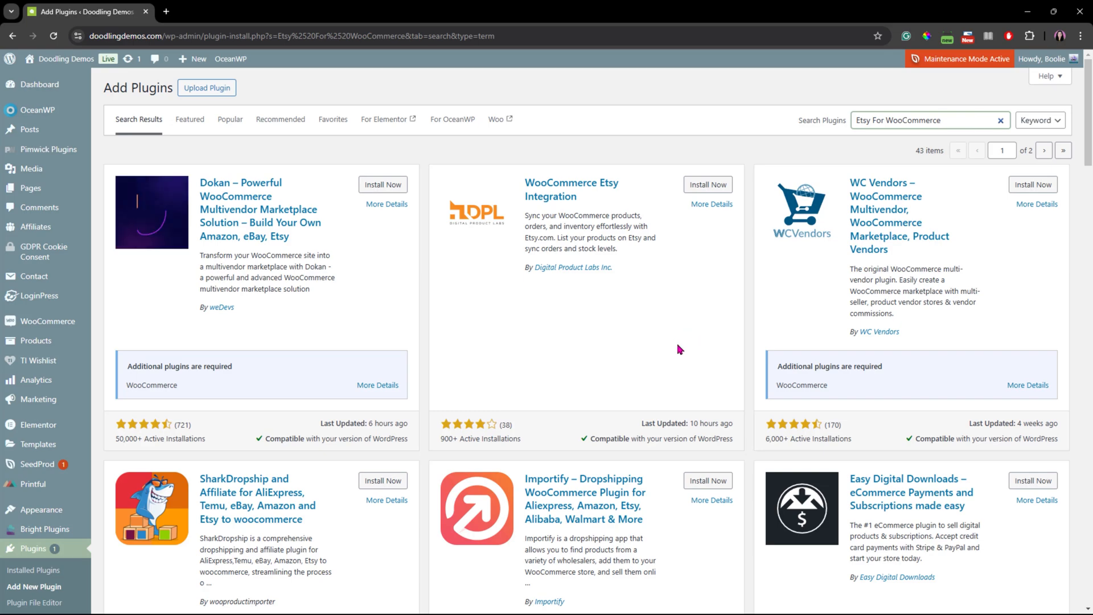
# - Open the Etsy for WooCommerce extension page on woocommerce.com from the search results
pyautogui.scroll(-3)
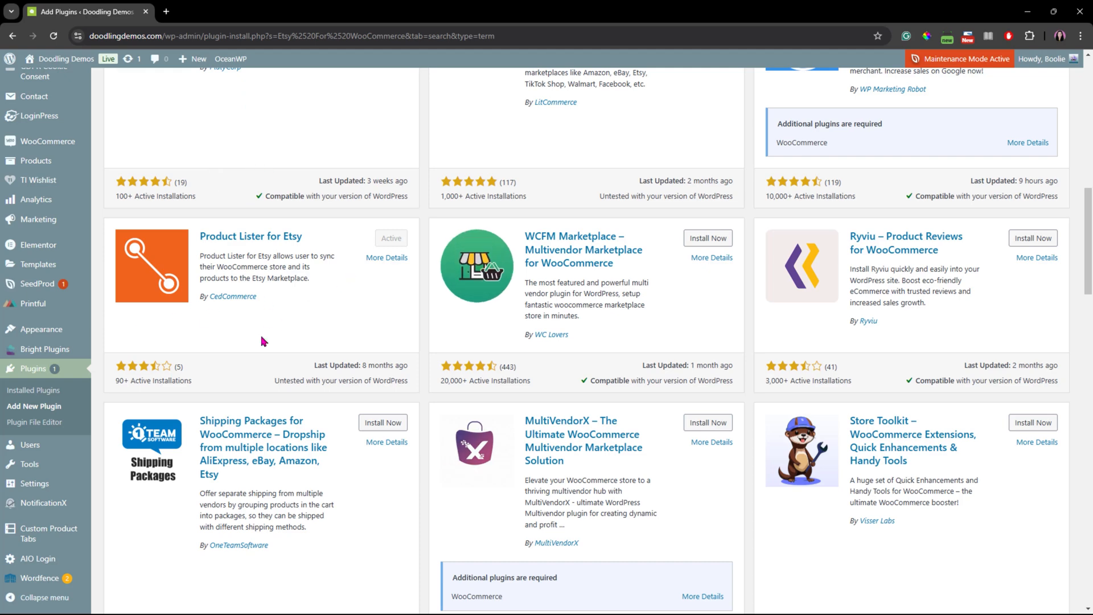
pyautogui.click(387, 257)
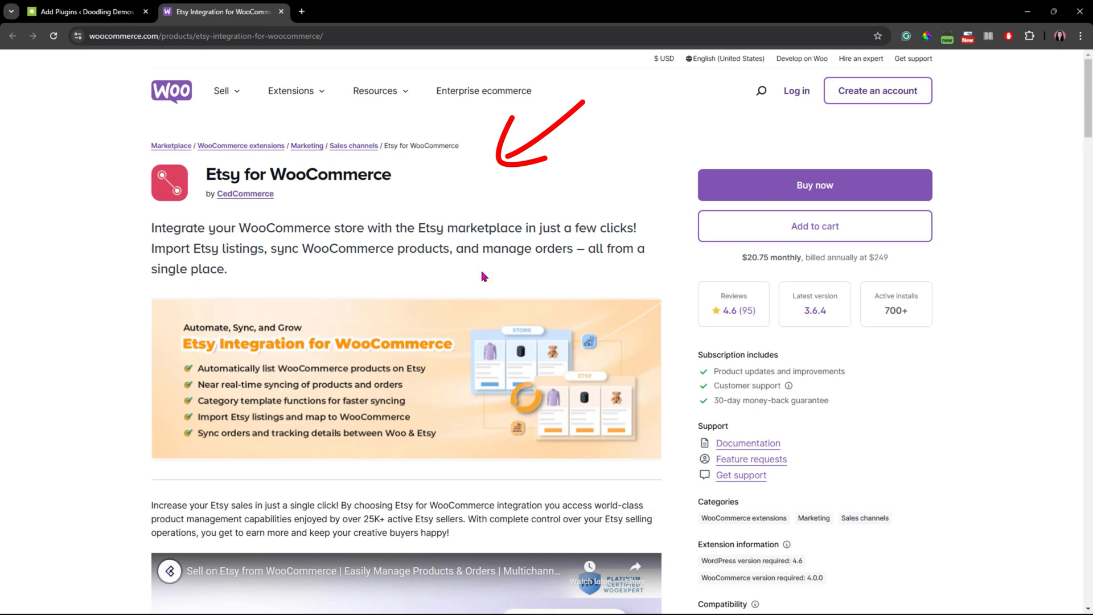
pyautogui.moveTo(984, 378)
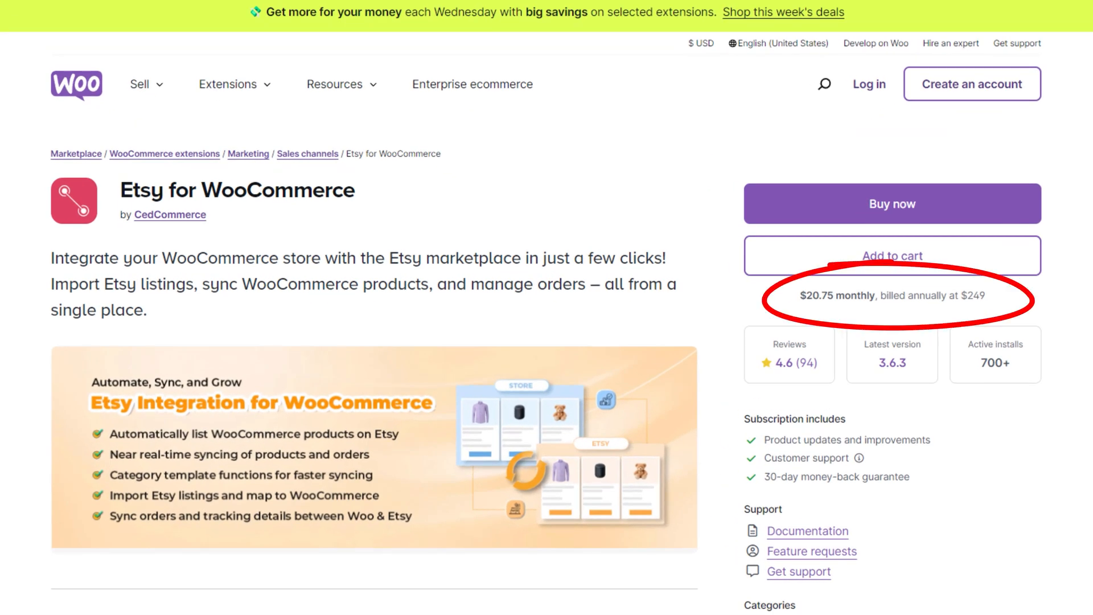
# - Note Etsy for WooCommerce's $249 yearly price under Add to cart
pyautogui.scroll(-3)
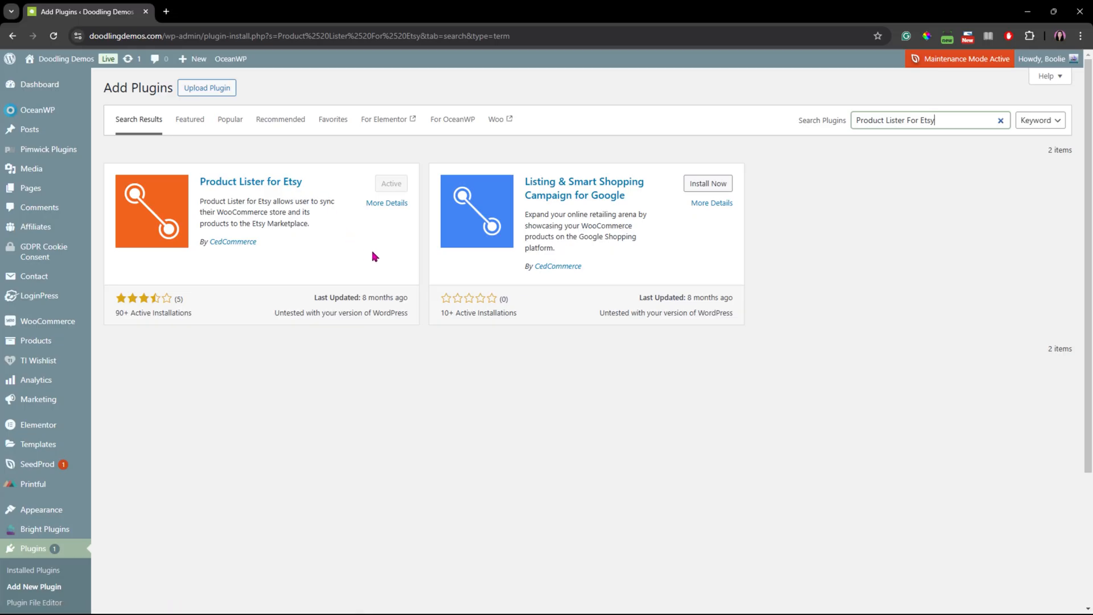
# - View Product Lister for Etsy's More Details popup down to its reviews
pyautogui.click(387, 202)
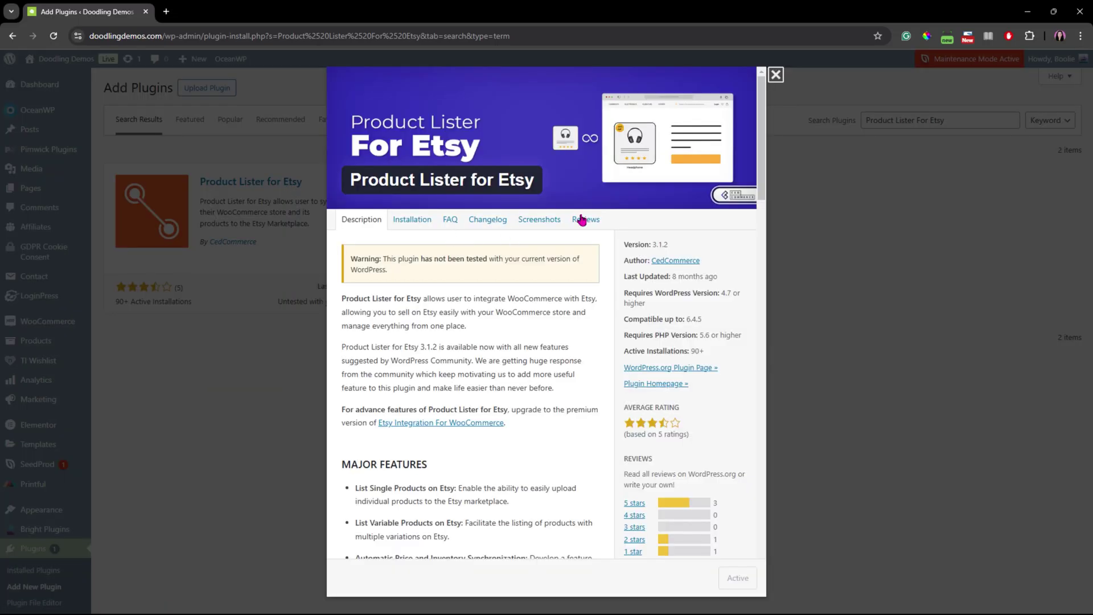
pyautogui.scroll(-3)
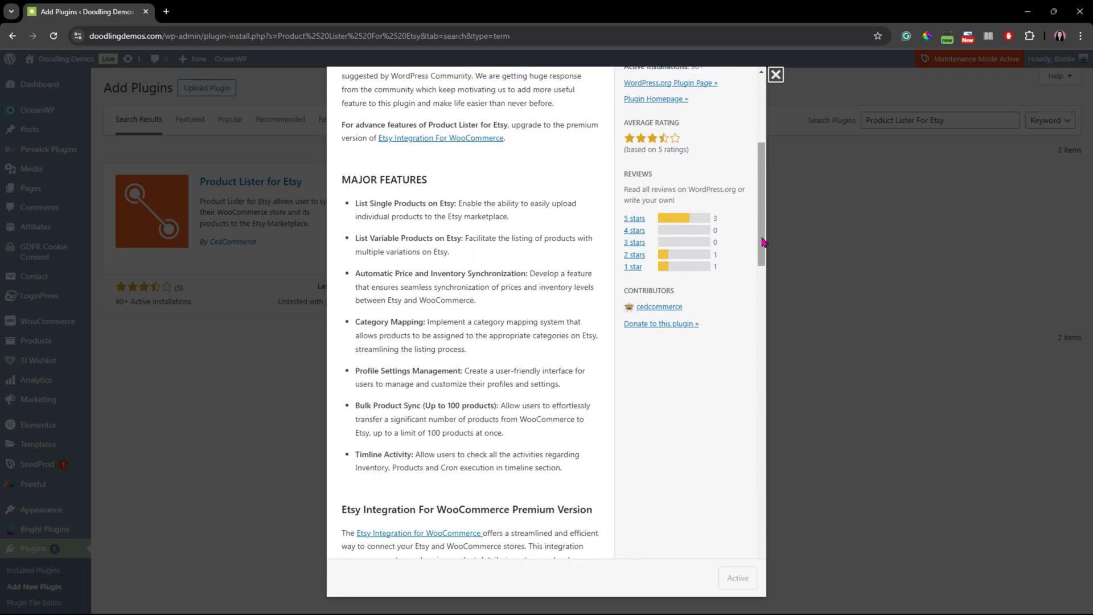
pyautogui.scroll(-3)
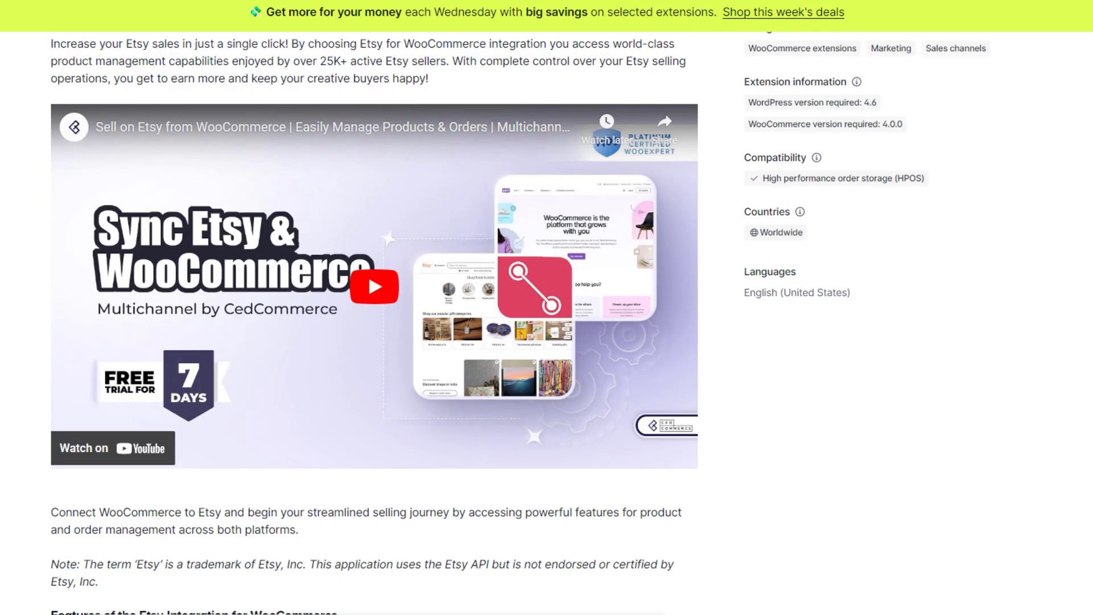
# - Read the Etsy for WooCommerce reviews and the WP admin plugin results
pyautogui.scroll(-3)
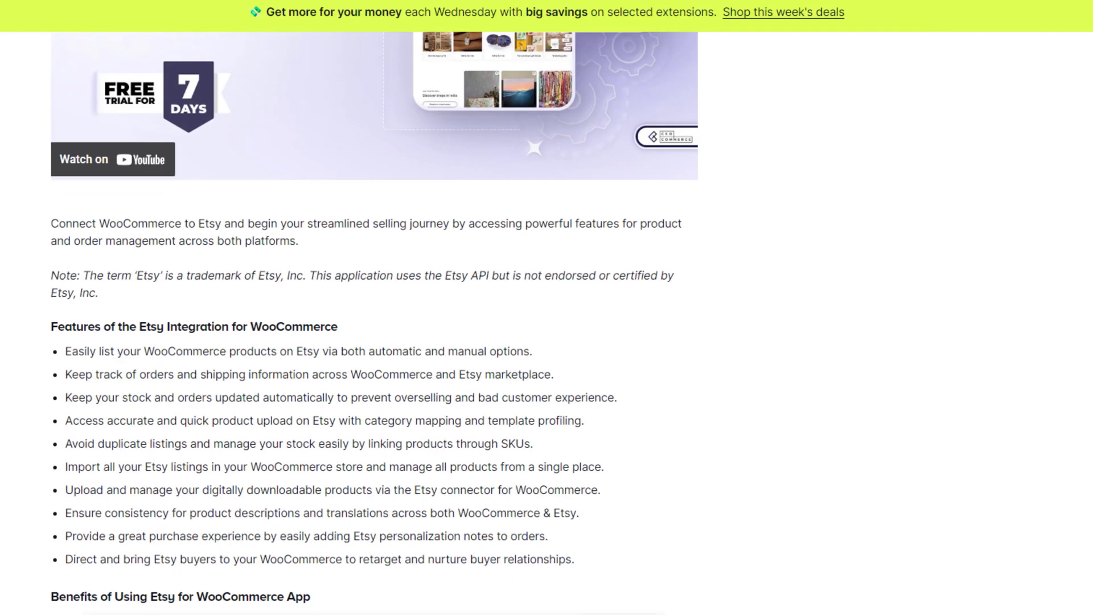
pyautogui.scroll(-3)
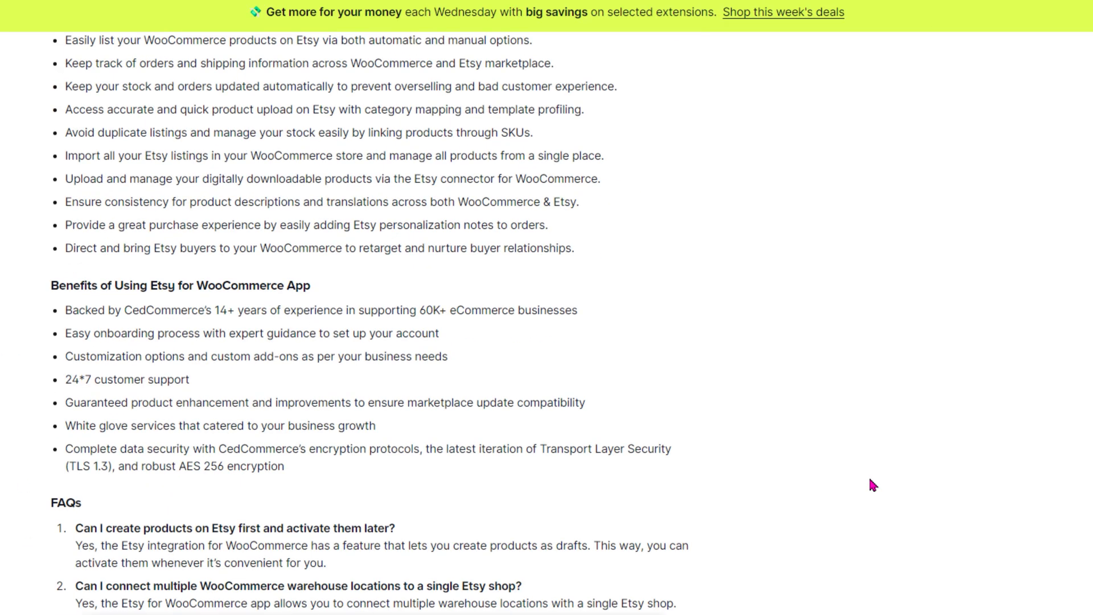
pyautogui.scroll(-3)
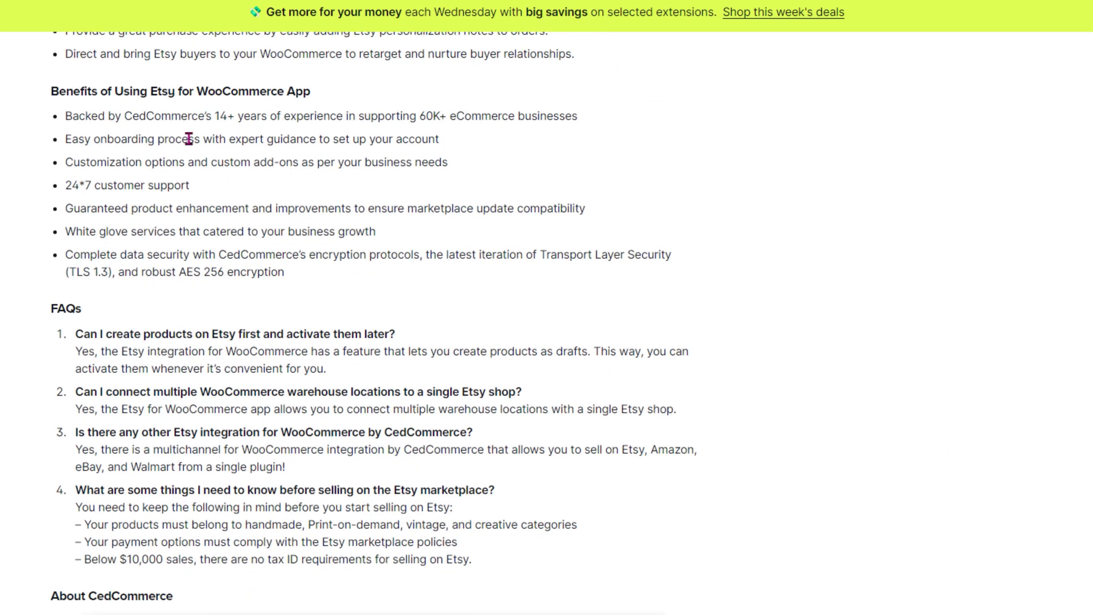
pyautogui.scroll(-3)
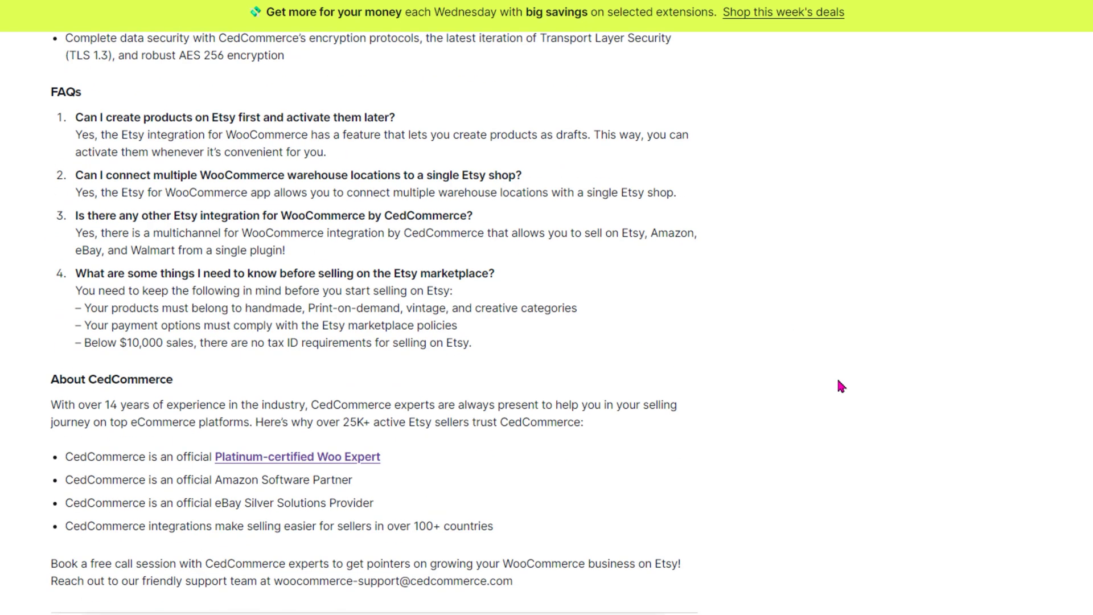
pyautogui.scroll(-3)
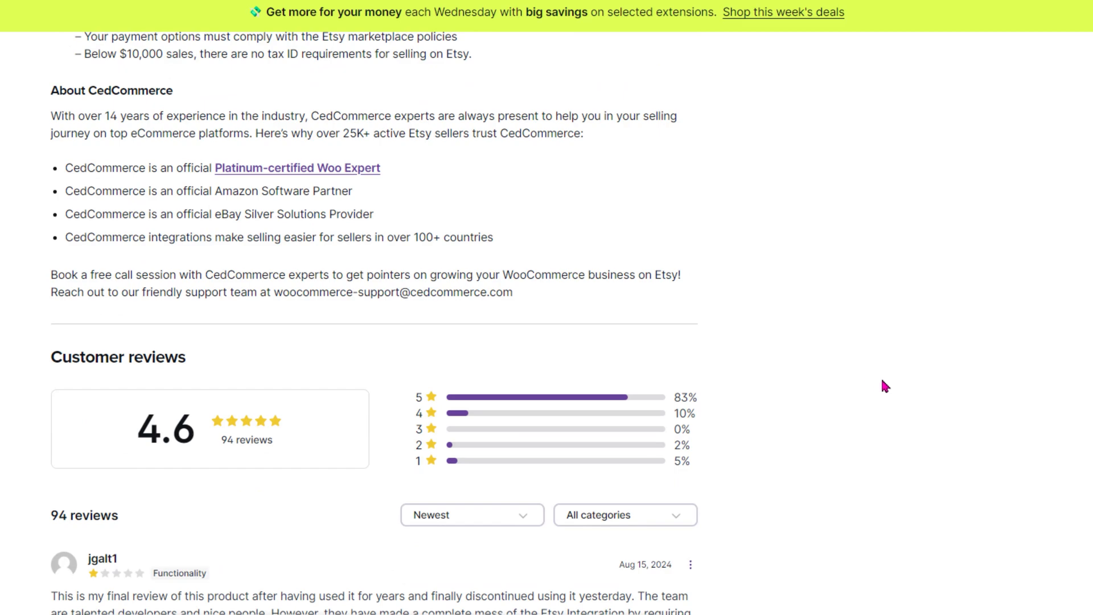
pyautogui.scroll(-3)
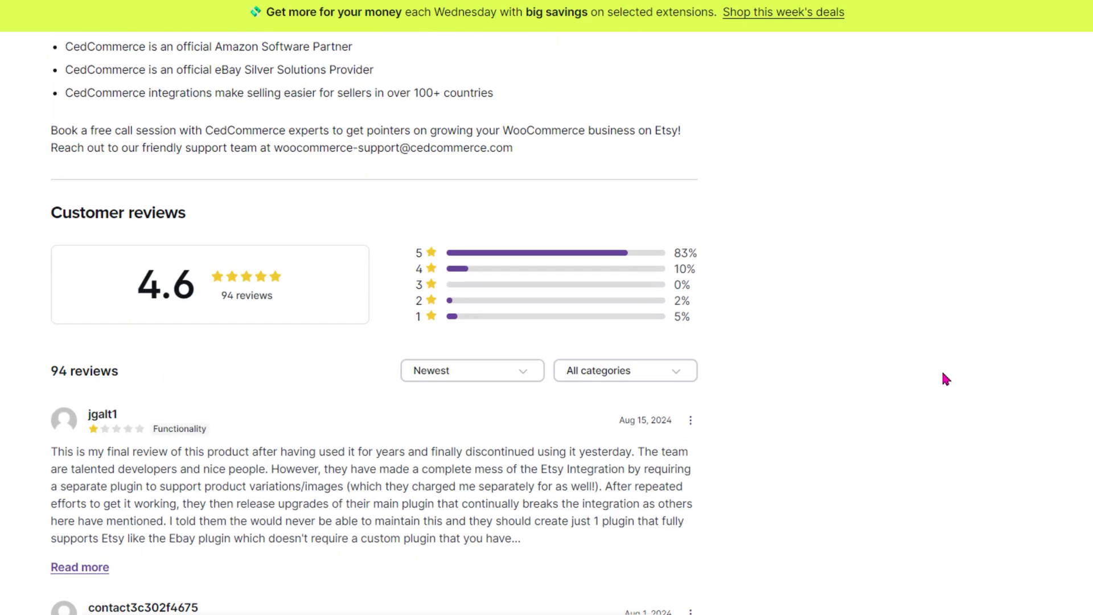
pyautogui.scroll(3)
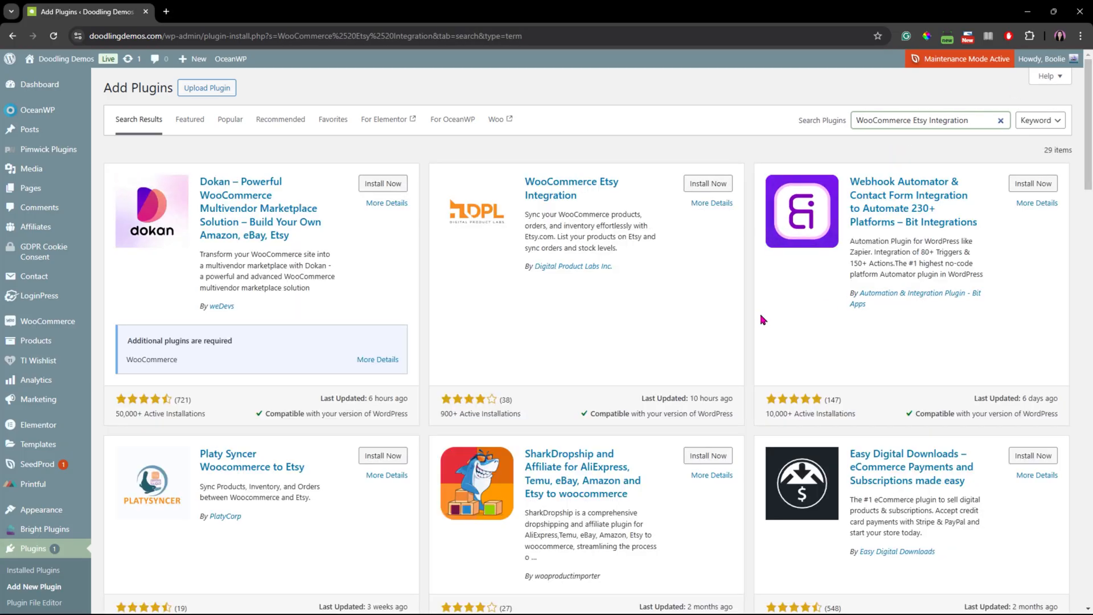
pyautogui.scroll(-3)
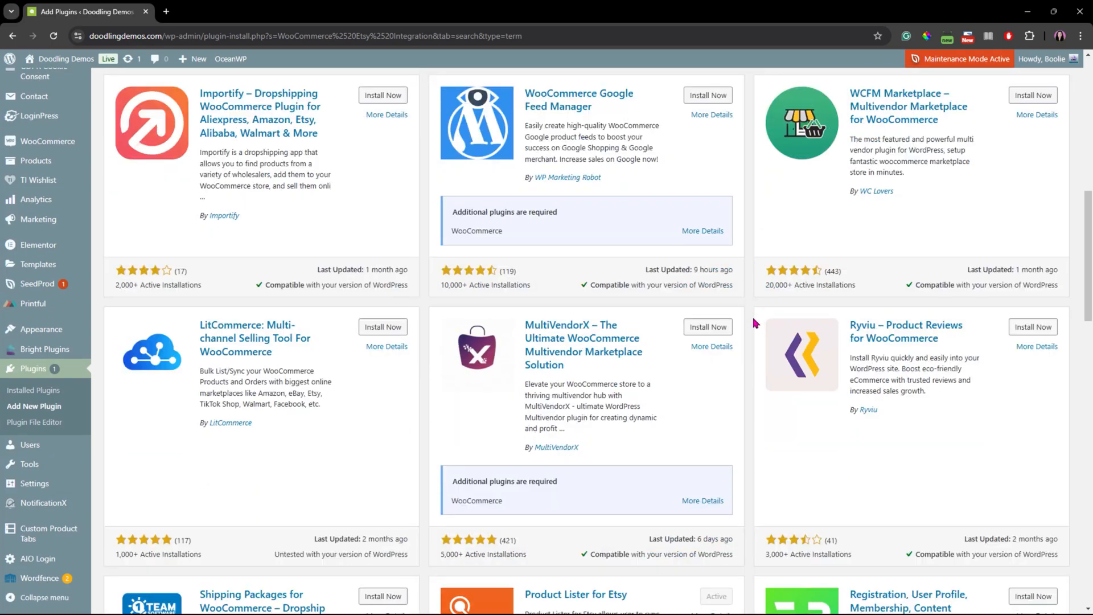
pyautogui.scroll(-3)
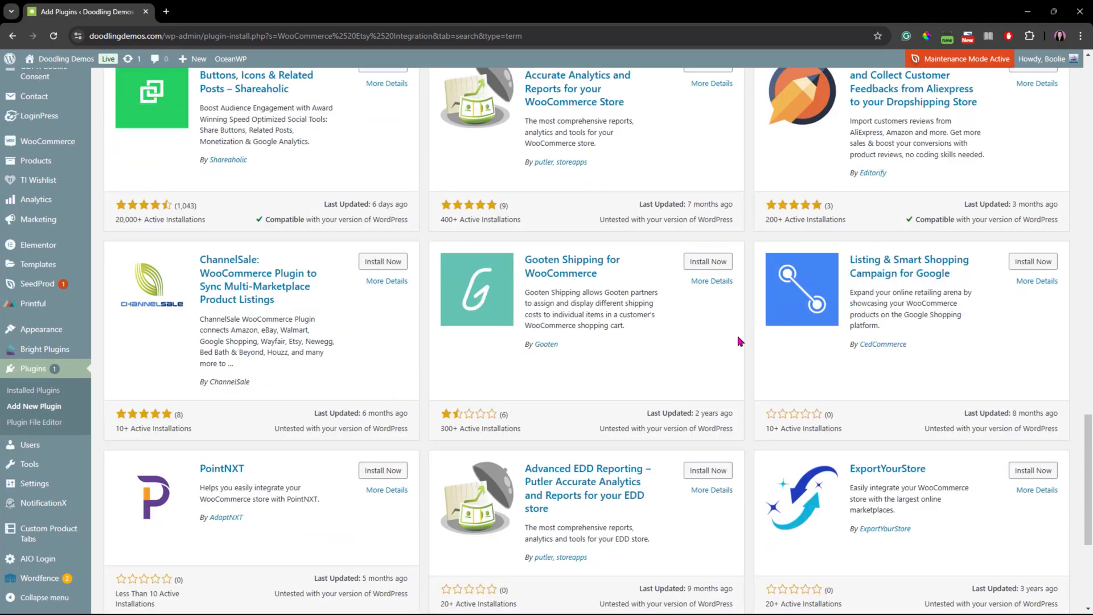
# - Google 'WooCommerce Etsy Integration' and open its WordPress.org listing by Digital Product Labs
pyautogui.click(166, 11)
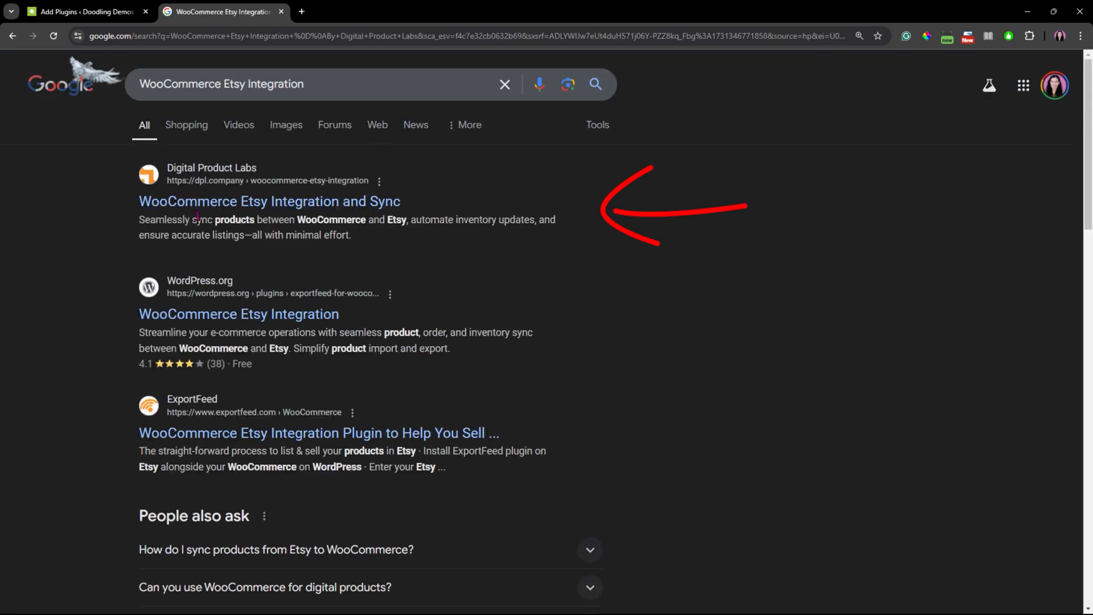
pyautogui.moveTo(388, 202)
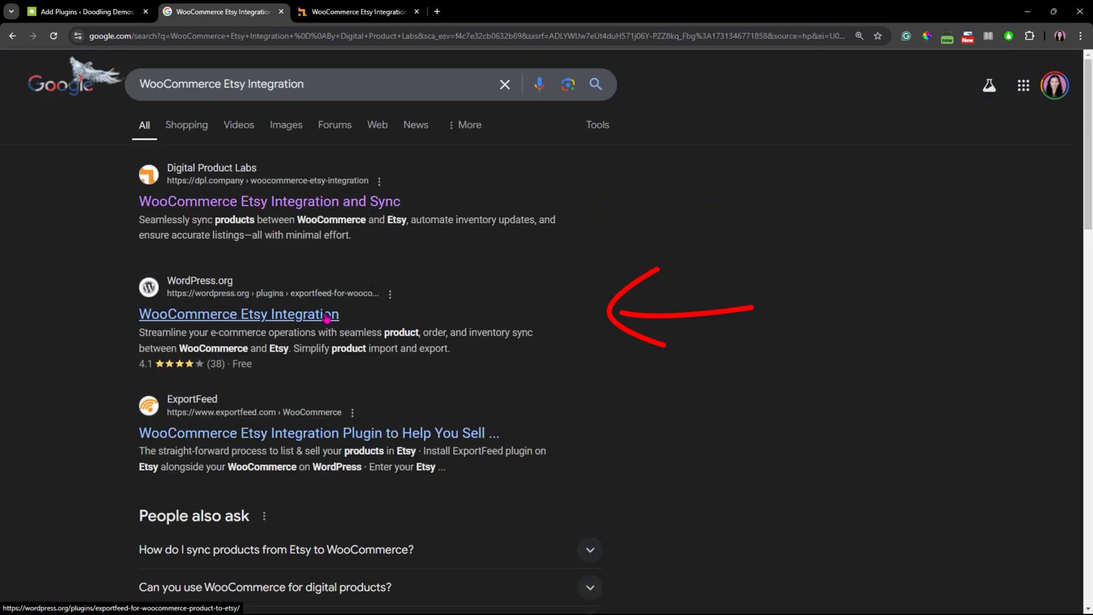
pyautogui.click(238, 314)
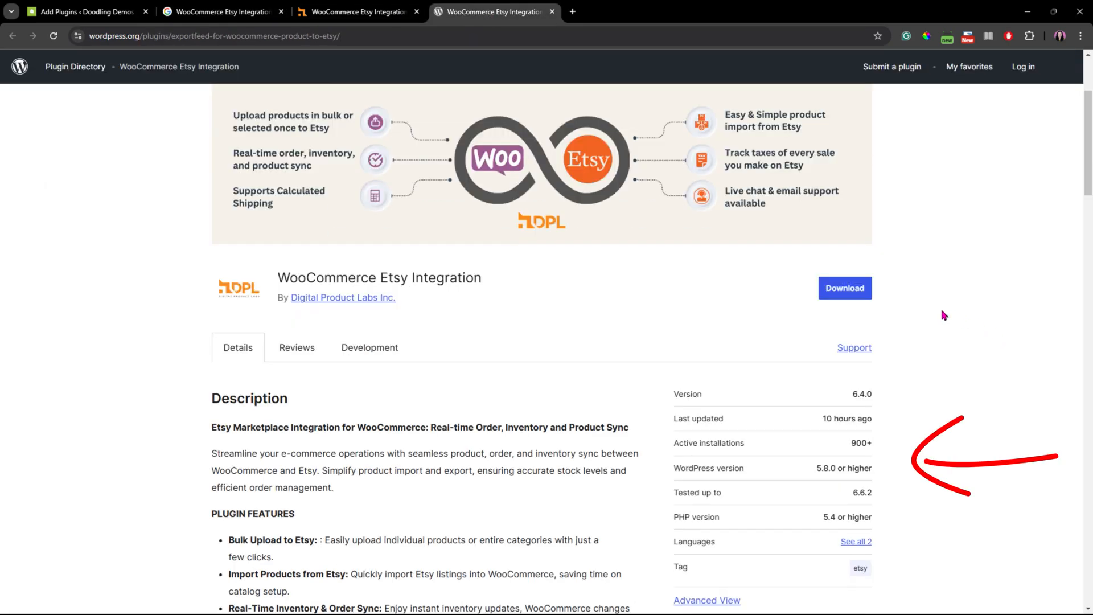
# - Scroll the WooCommerce Etsy Integration listing through its feature list to the 4-star ratings breakdown
pyautogui.scroll(-3)
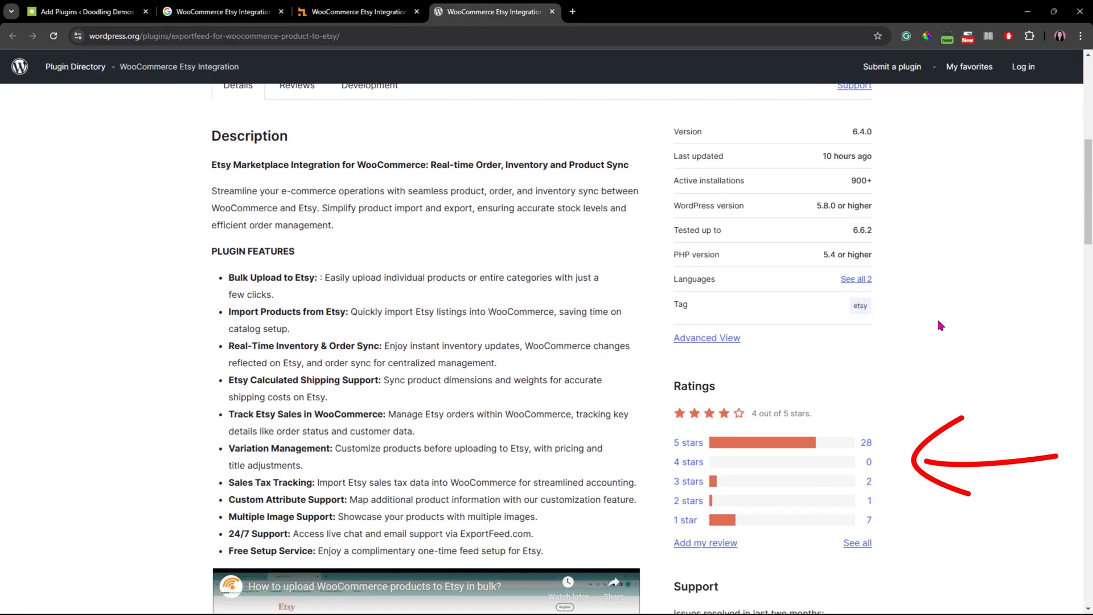
pyautogui.scroll(-3)
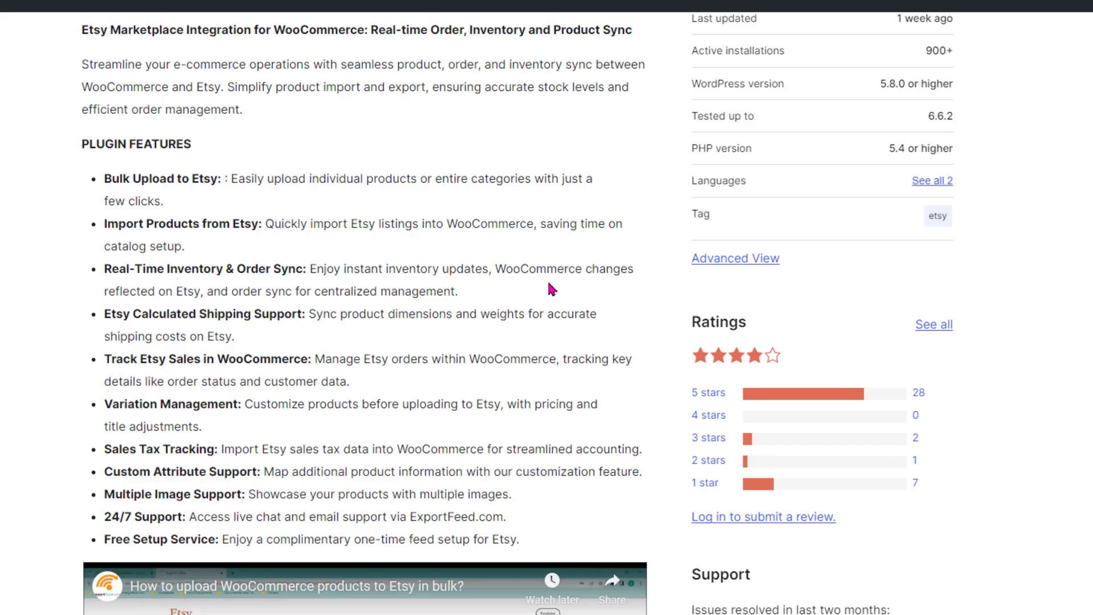
pyautogui.moveTo(563, 341)
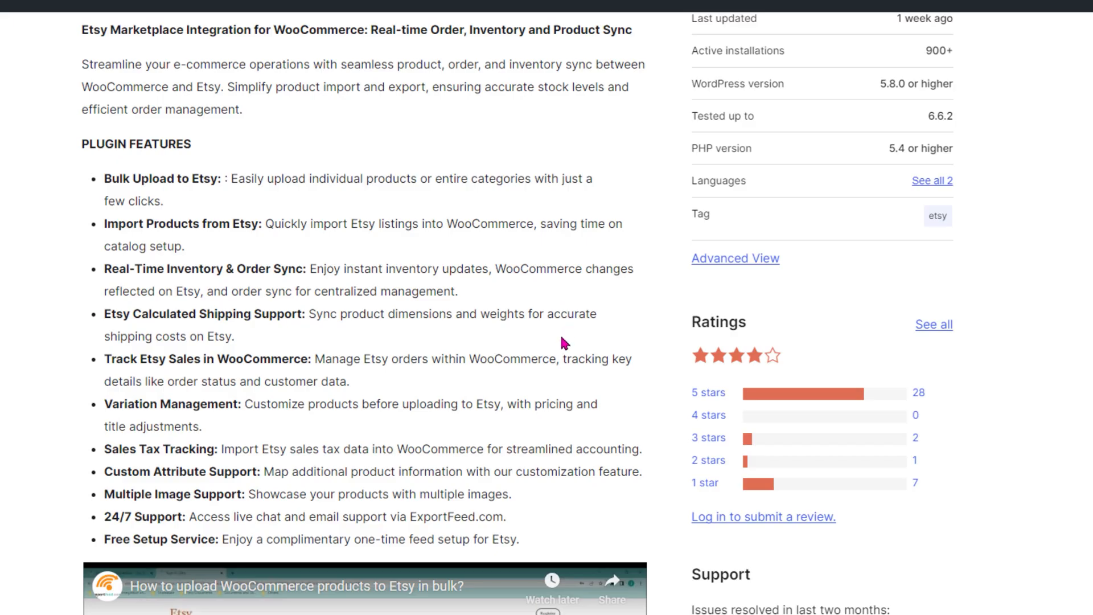
pyautogui.moveTo(648, 423)
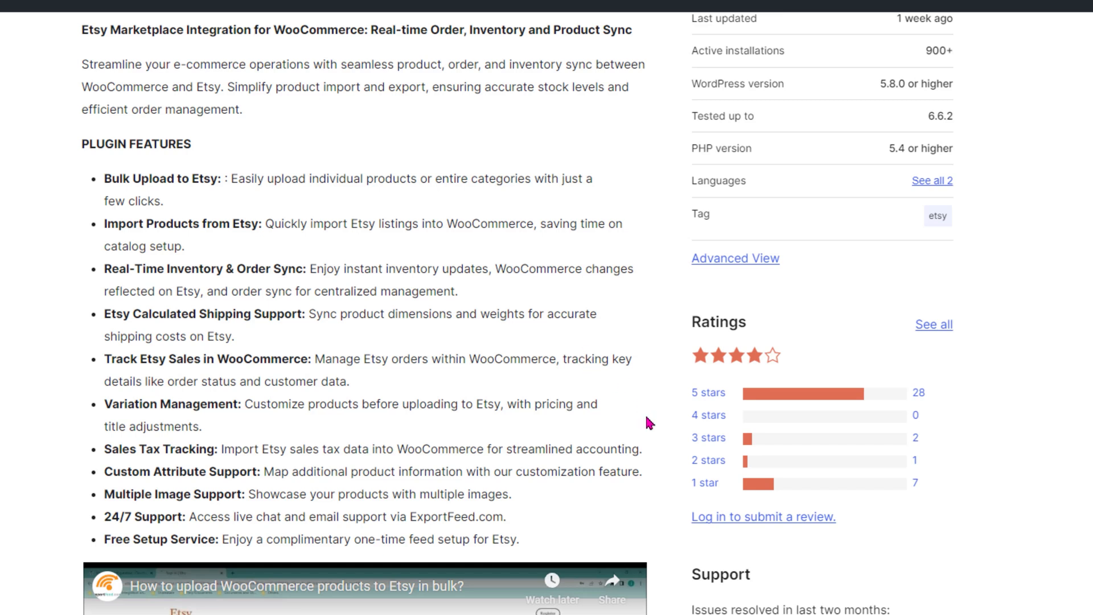
pyautogui.scroll(-3)
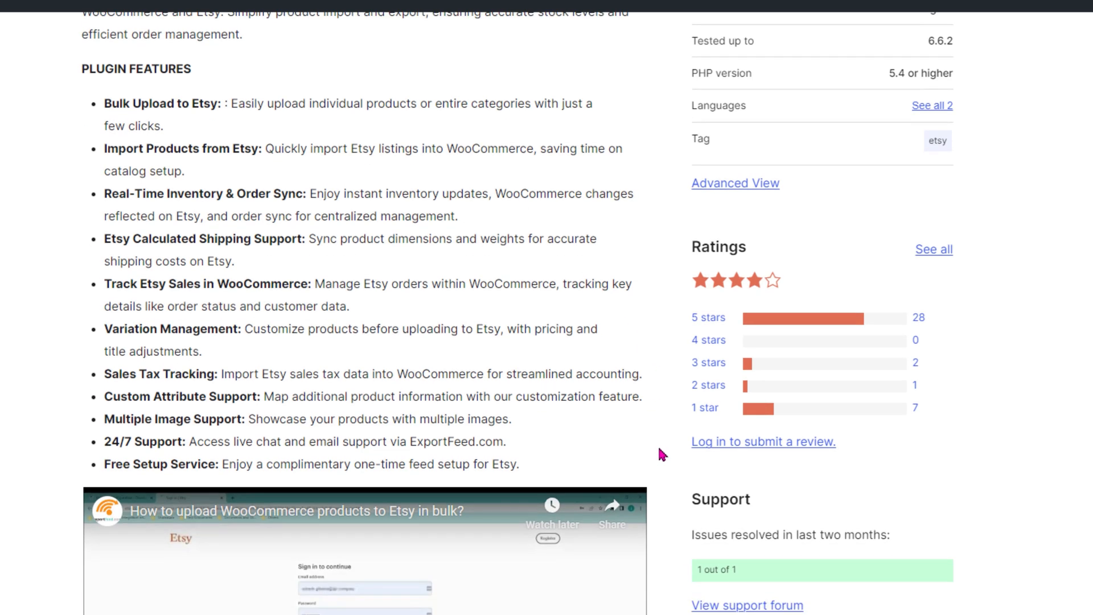
pyautogui.moveTo(1054, 473)
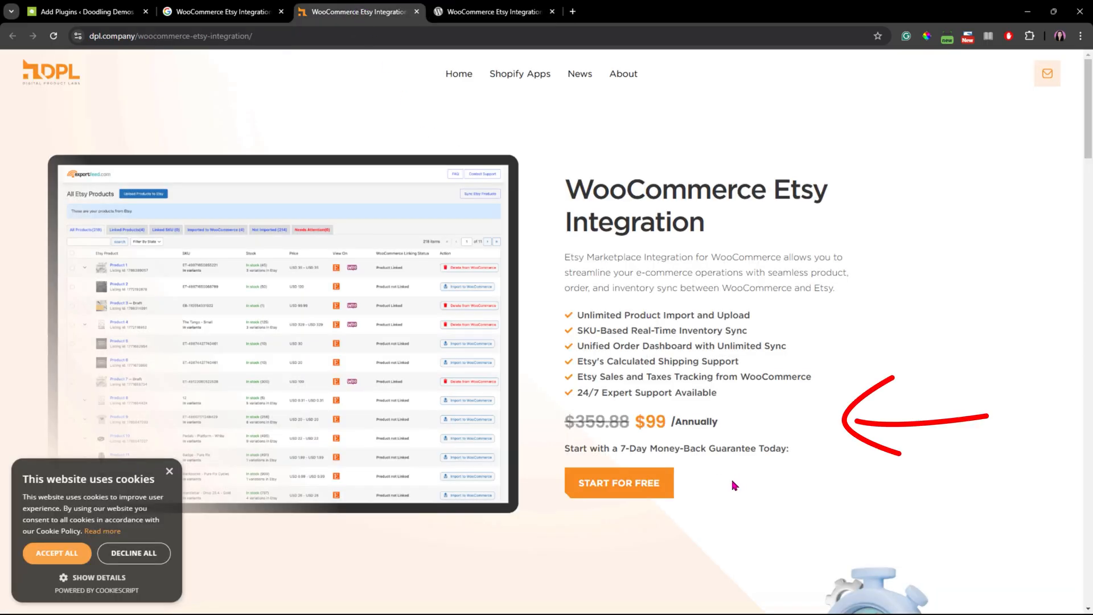
# - Dismiss the cookie notice, review DPL's $99 yearly plan, features and reviews, then return to WordPress.org
pyautogui.click(57, 553)
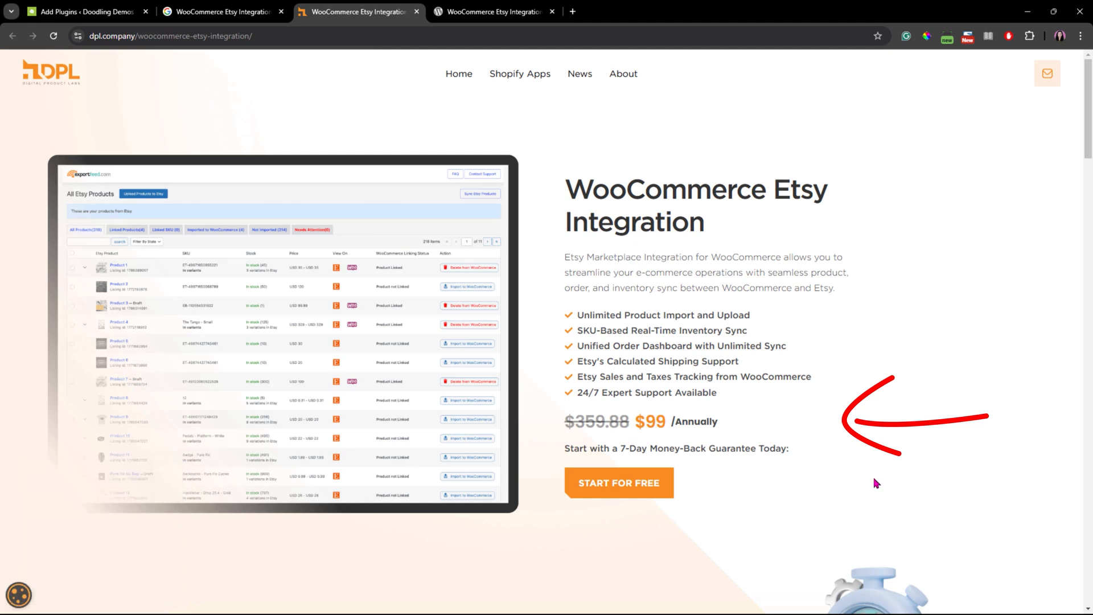
pyautogui.moveTo(719, 454)
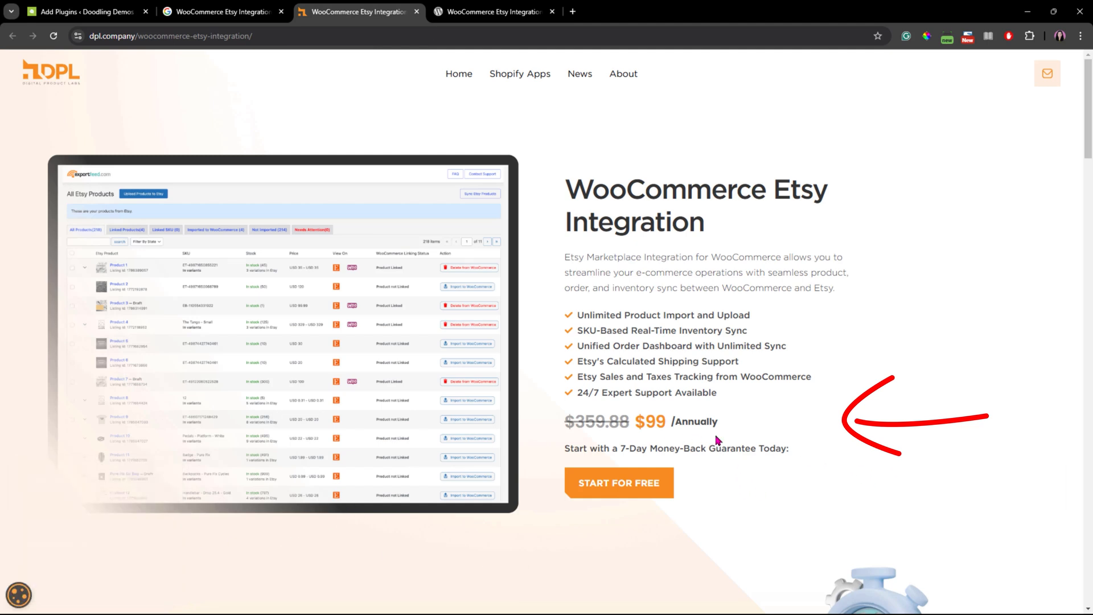
pyautogui.scroll(-3)
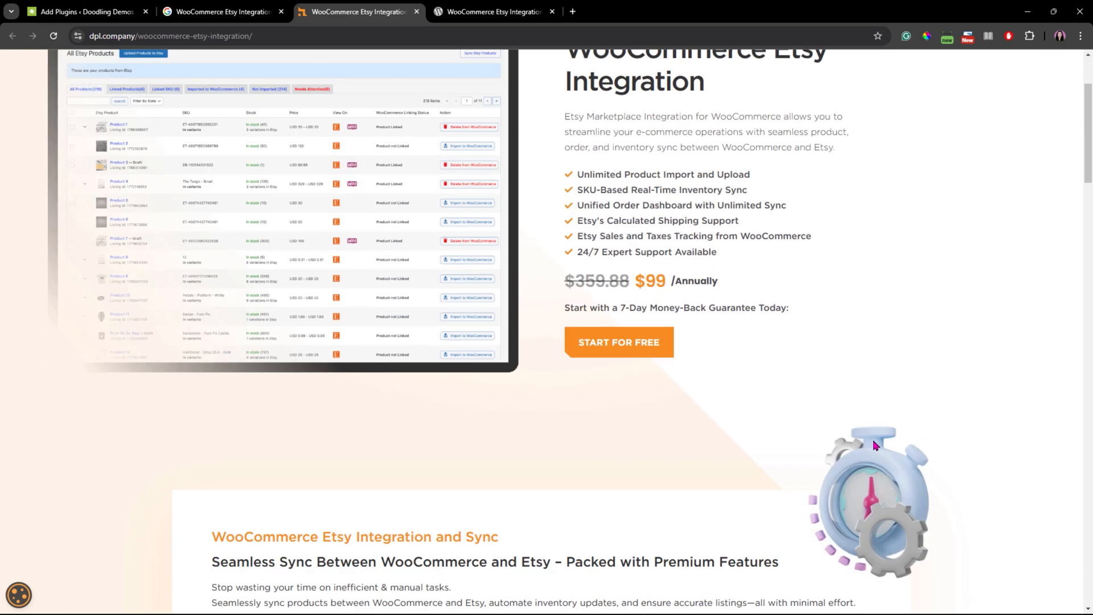
pyautogui.scroll(-3)
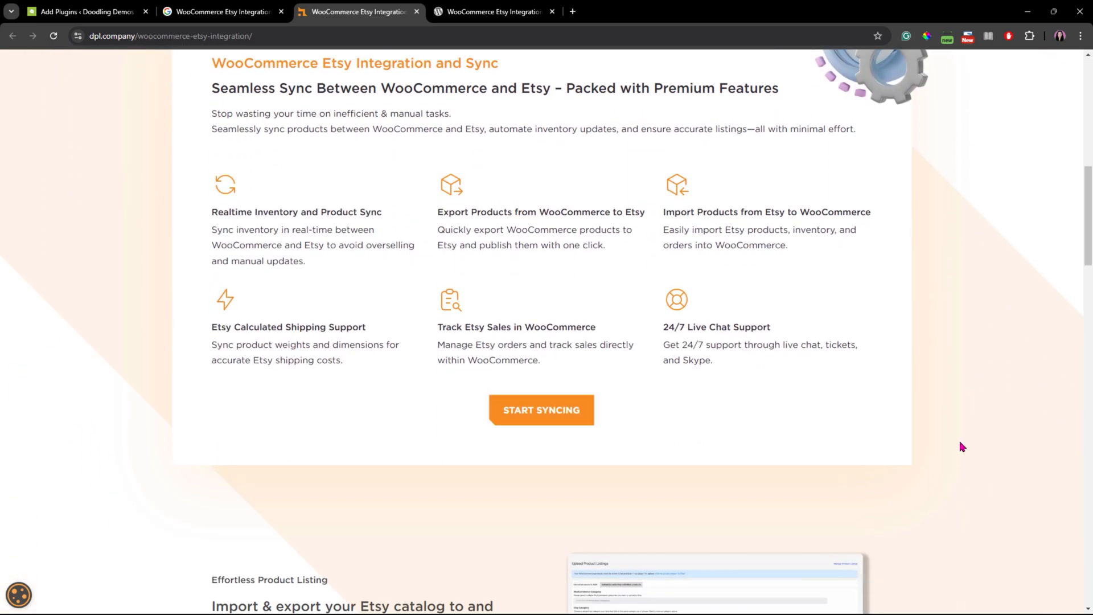
pyautogui.scroll(-3)
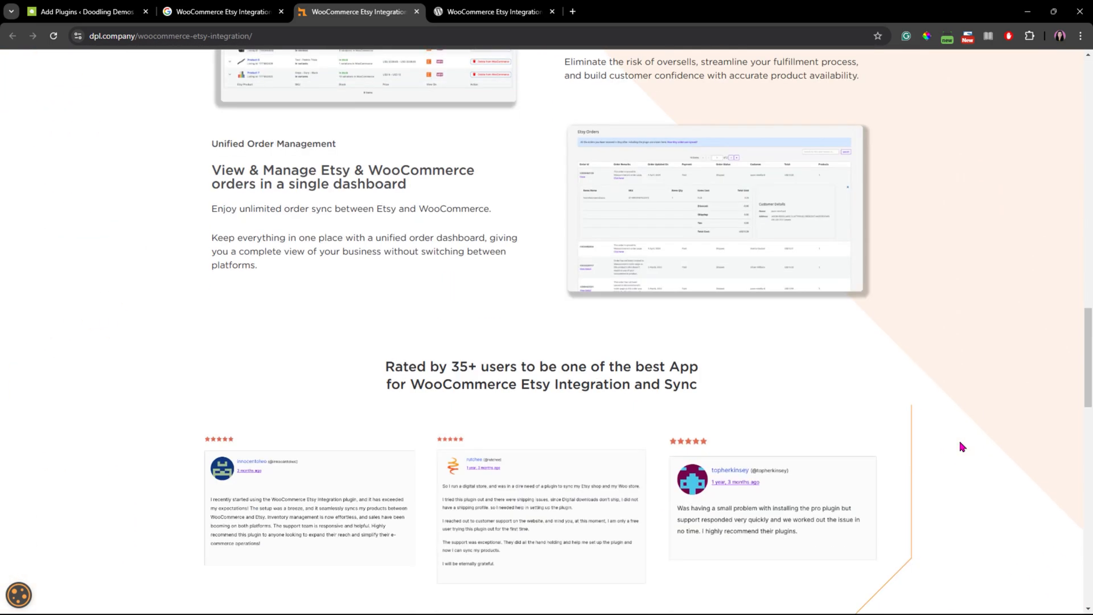
pyautogui.scroll(3)
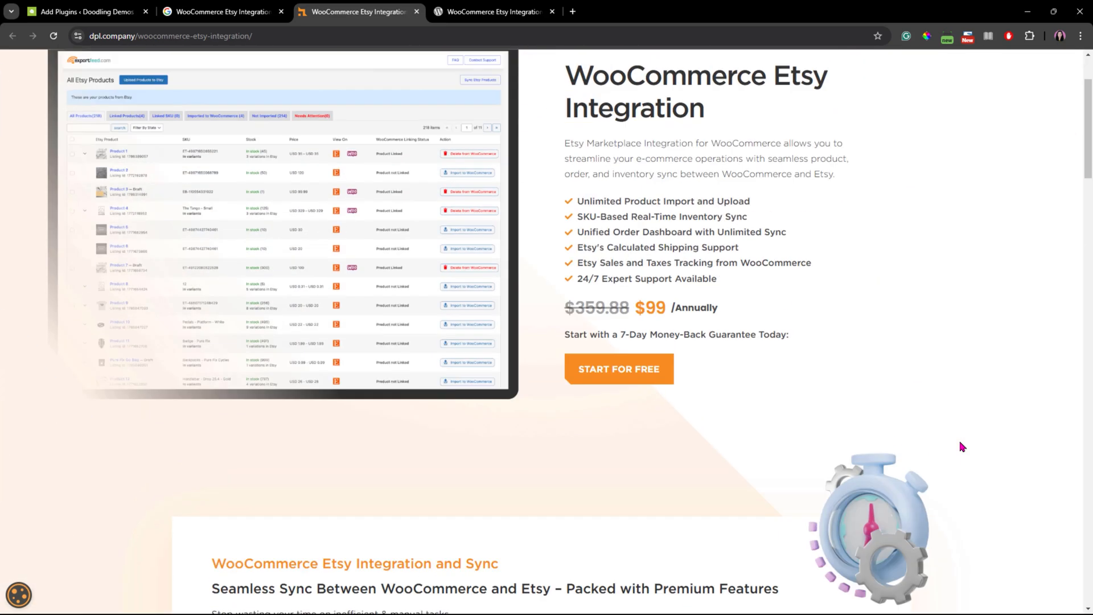
pyautogui.scroll(3)
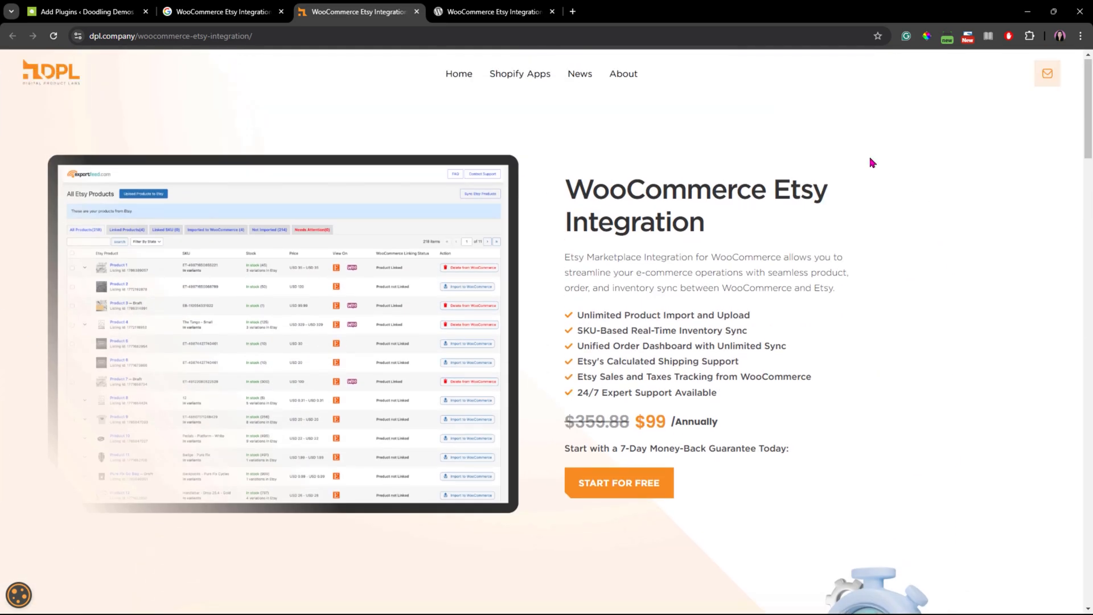
pyautogui.click(504, 12)
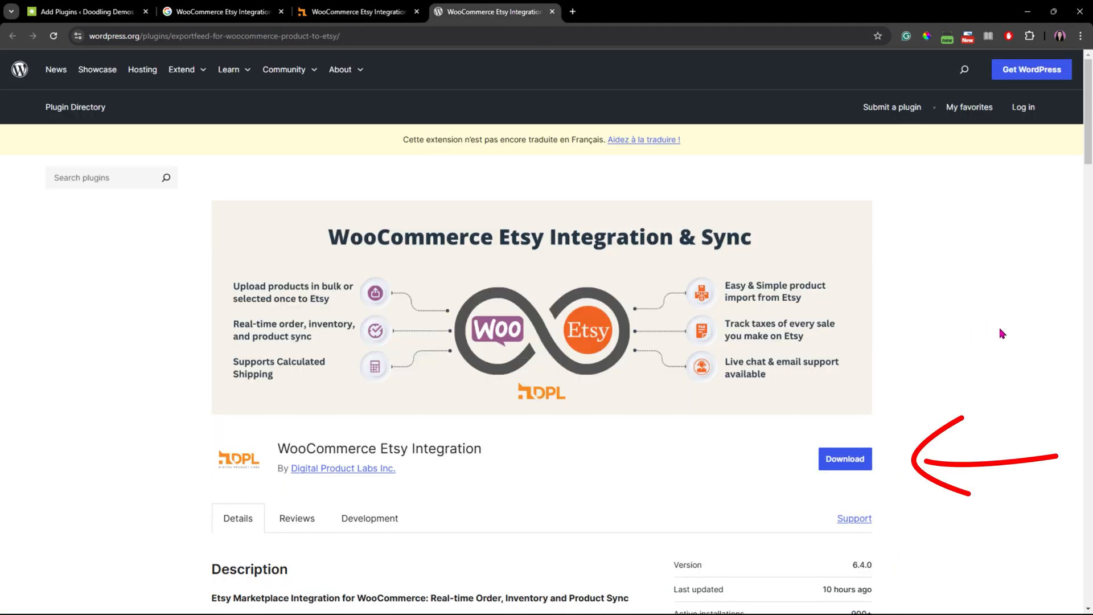
pyautogui.moveTo(1002, 341)
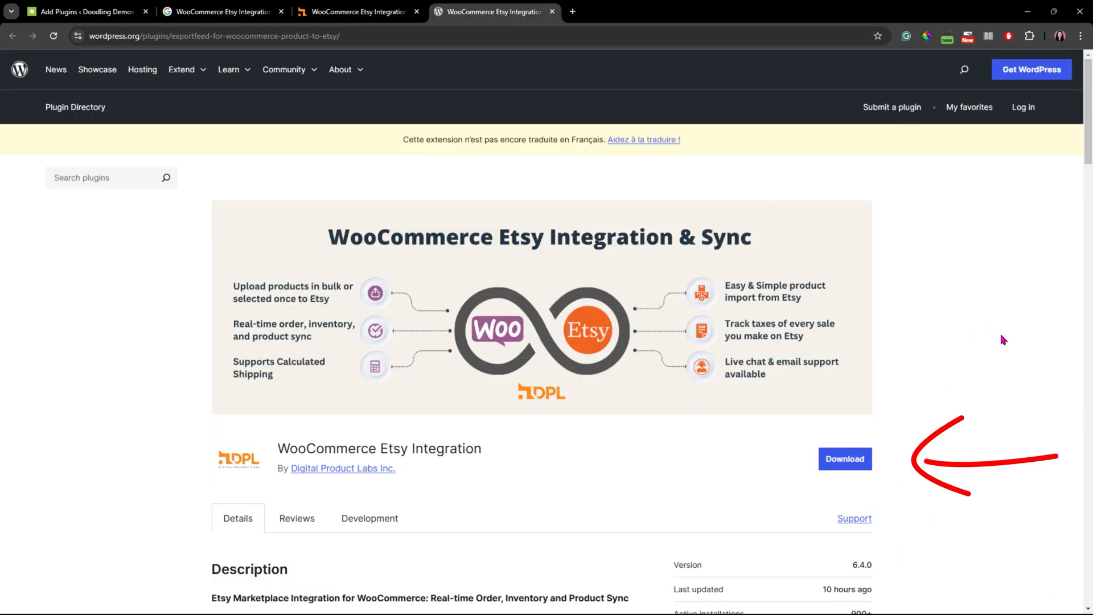
# - Scroll the WordPress.org listing to its details table showing version 6.4.0 and 900+ installs
pyautogui.scroll(-3)
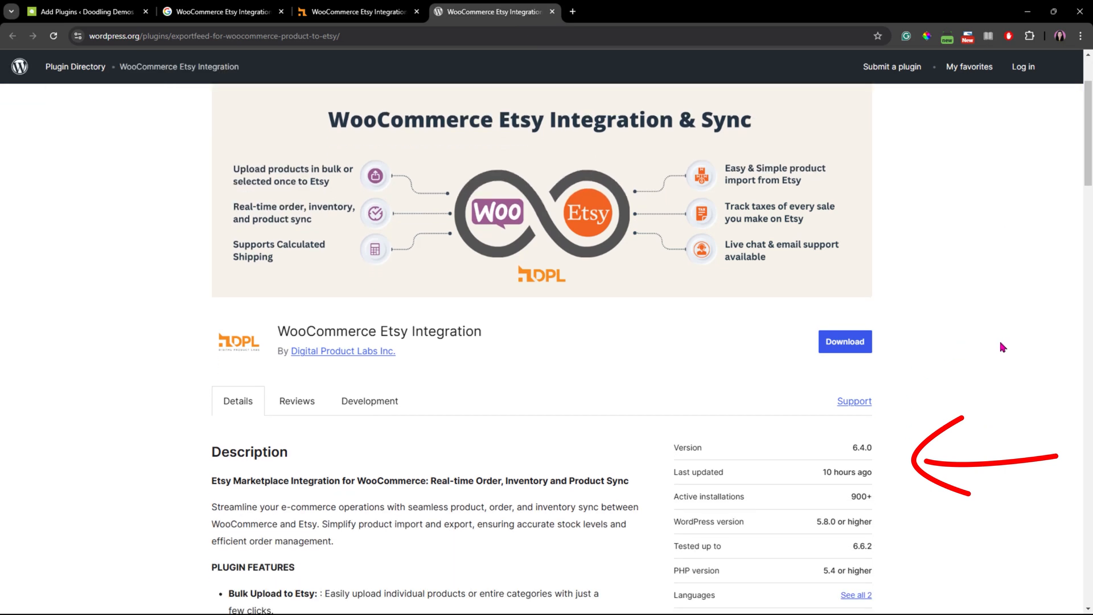
pyautogui.scroll(-3)
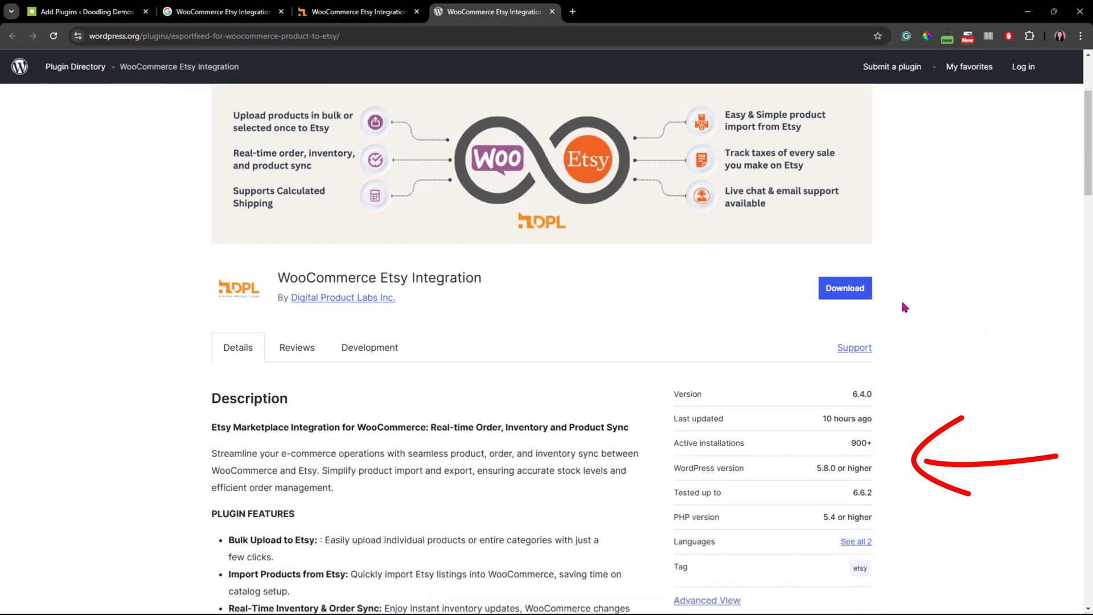
pyautogui.moveTo(944, 314)
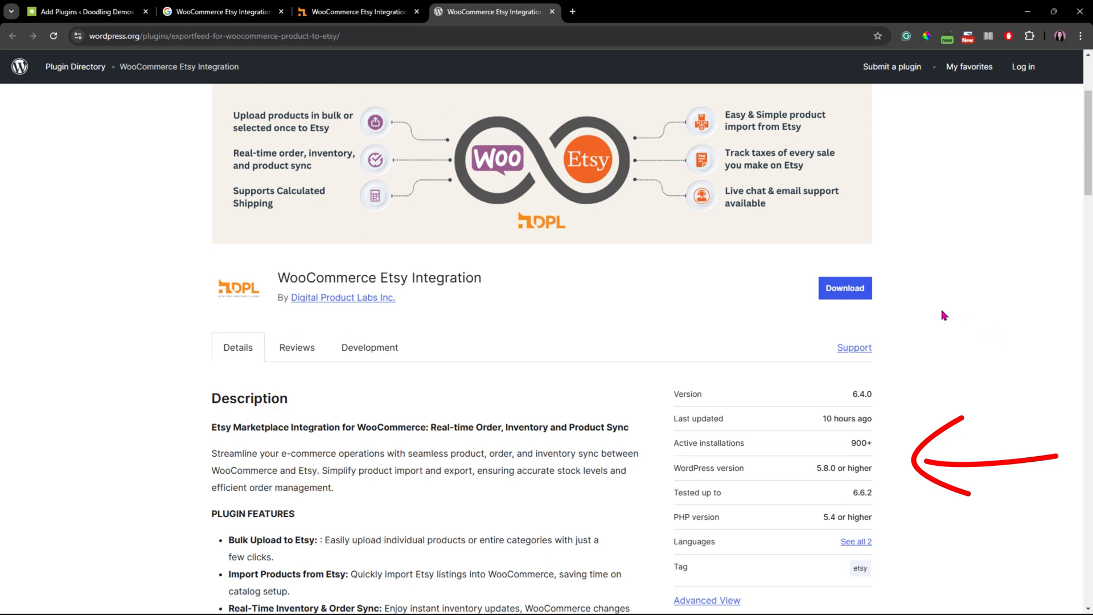
pyautogui.scroll(-3)
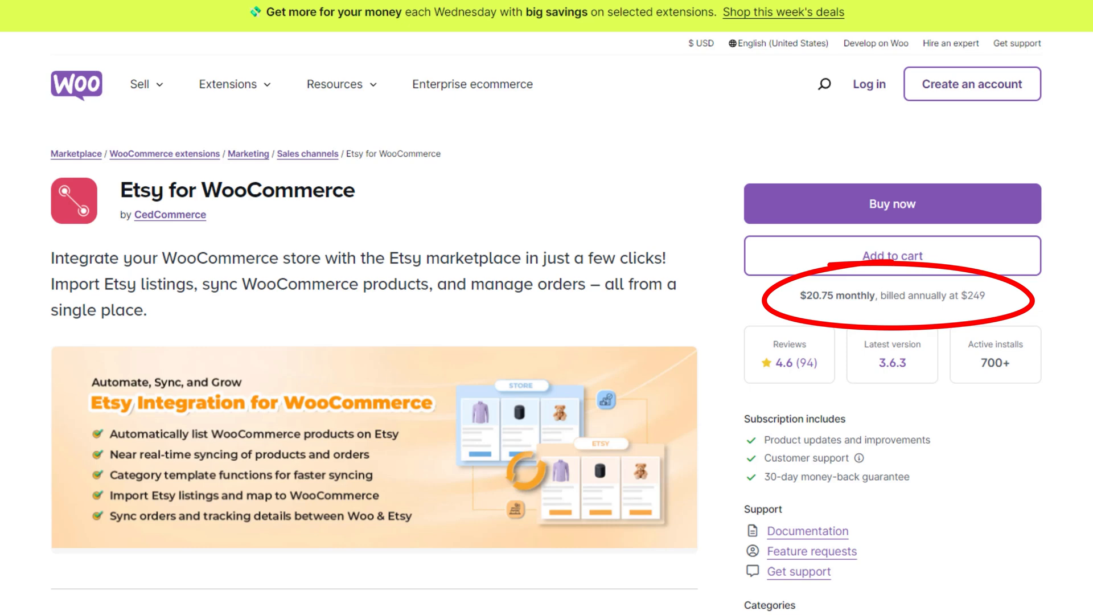
pyautogui.scroll(-3)
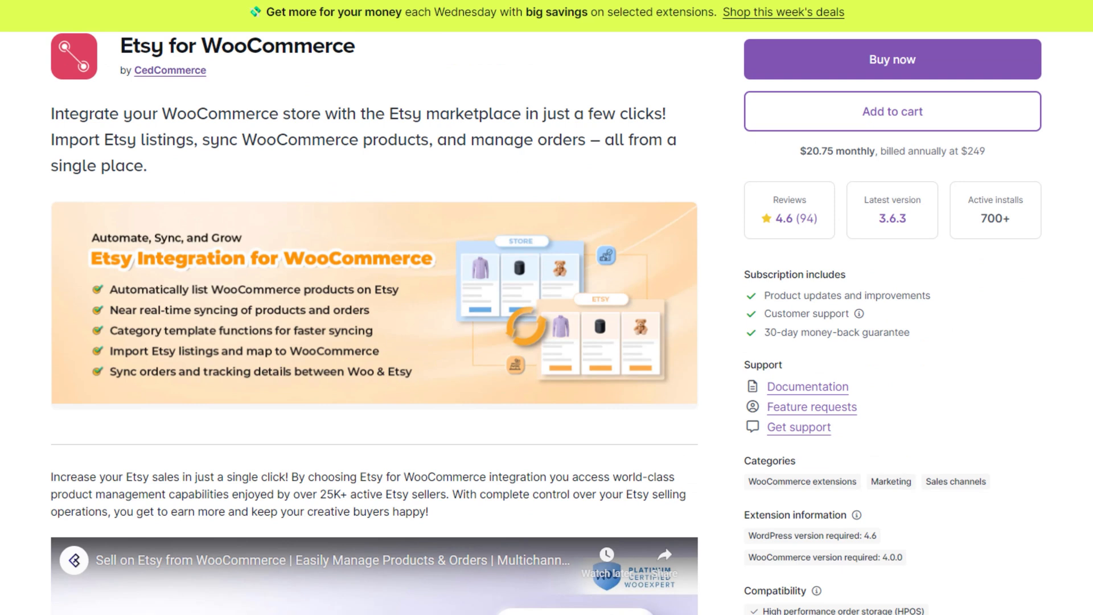
pyautogui.moveTo(909, 262)
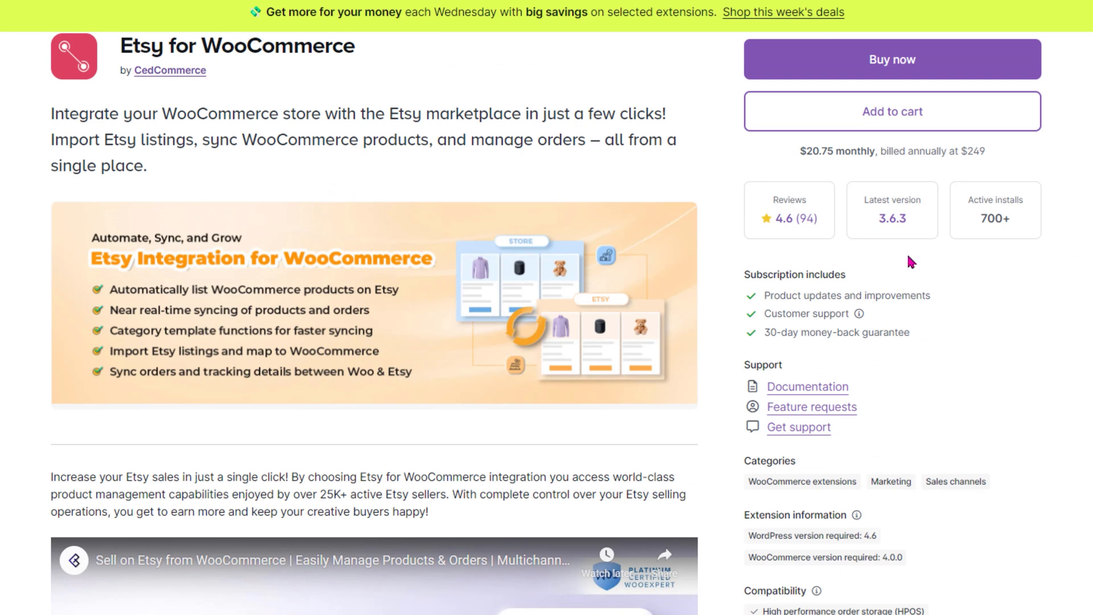
pyautogui.moveTo(872, 254)
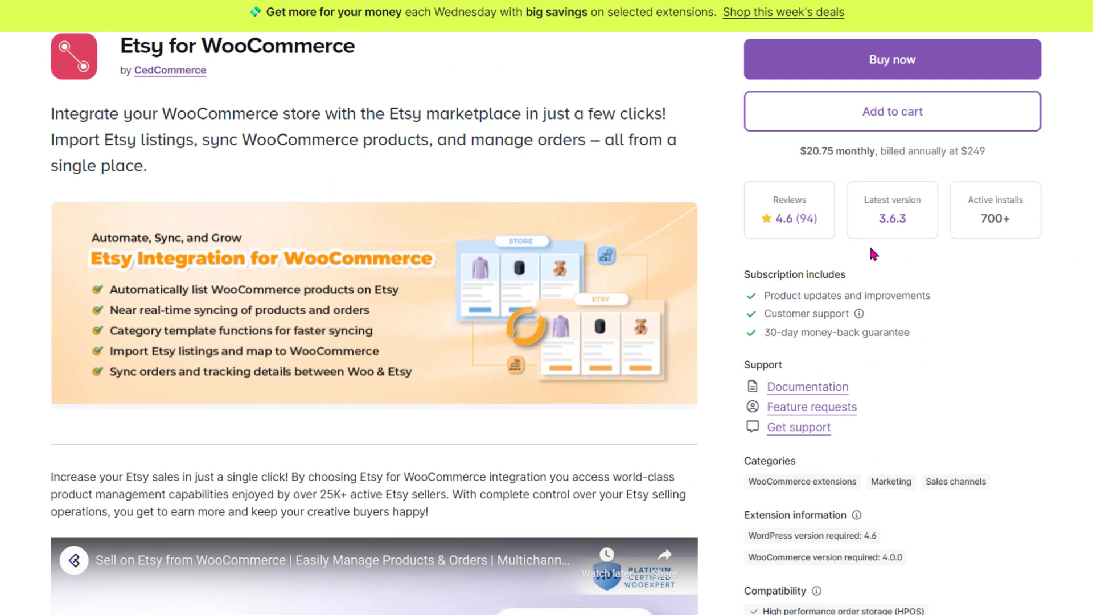